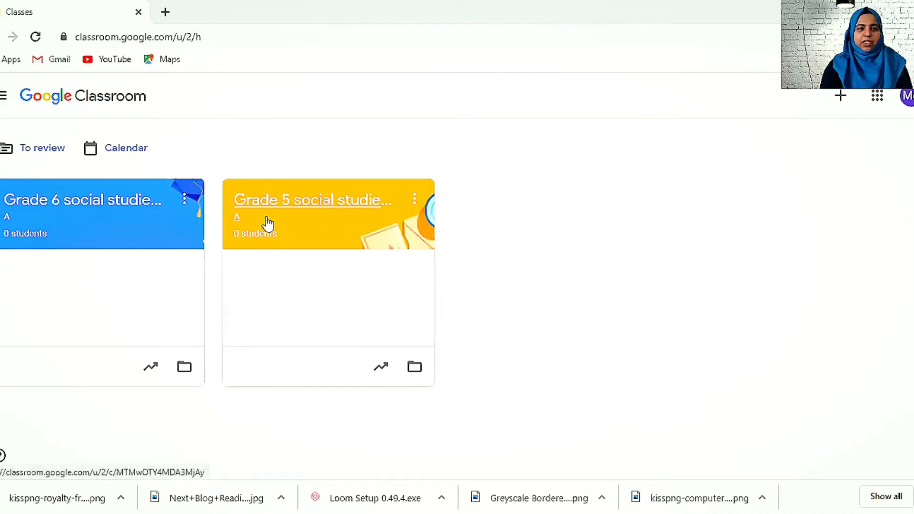
pyautogui.moveTo(349, 207)
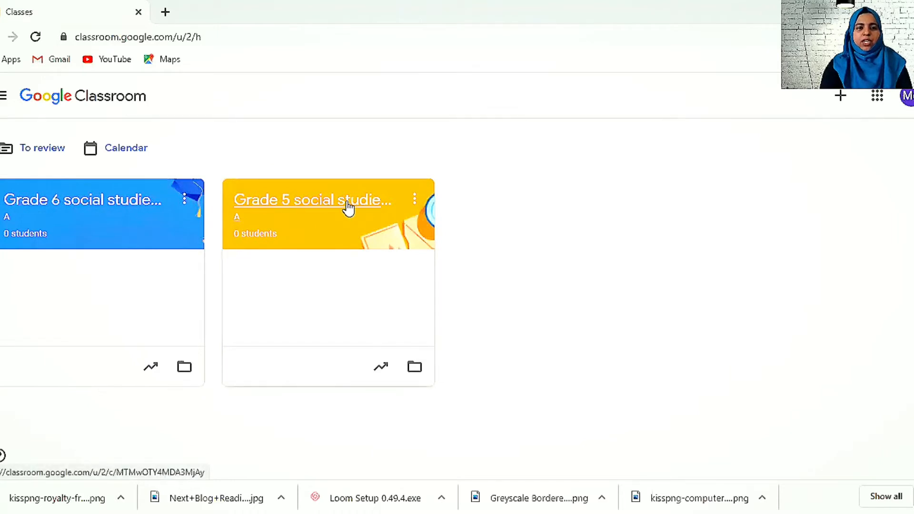
# - Open the Grade 5 social studies class from the Classes page
pyautogui.click(313, 199)
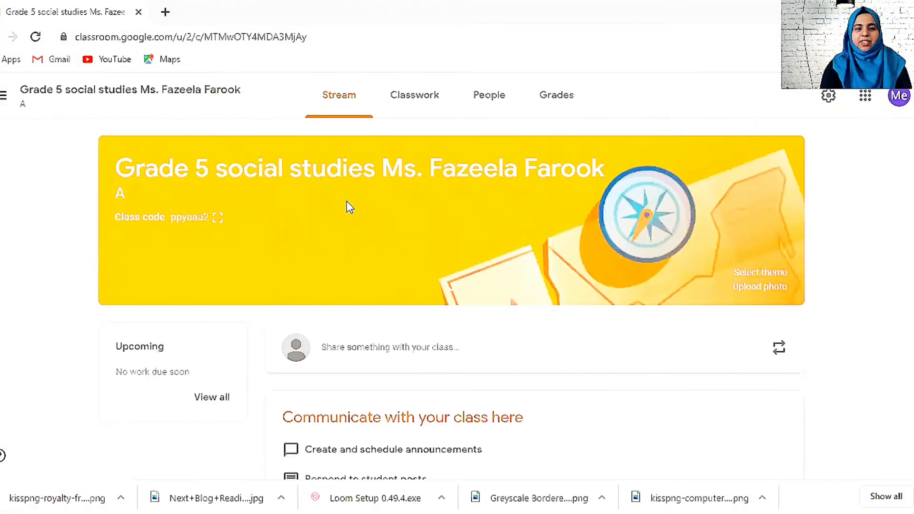
# - Start a class announcement reading 'Welcome back to school'
pyautogui.click(389, 347)
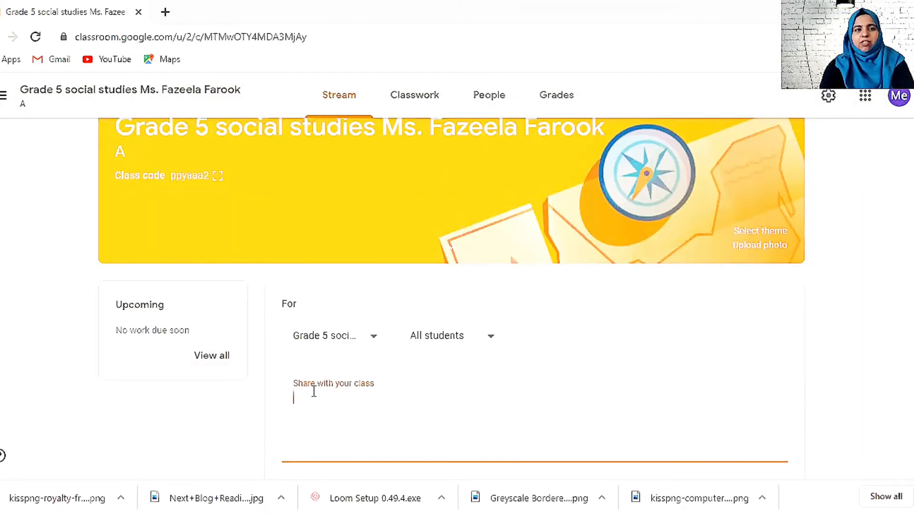
pyautogui.write('Welcome back')
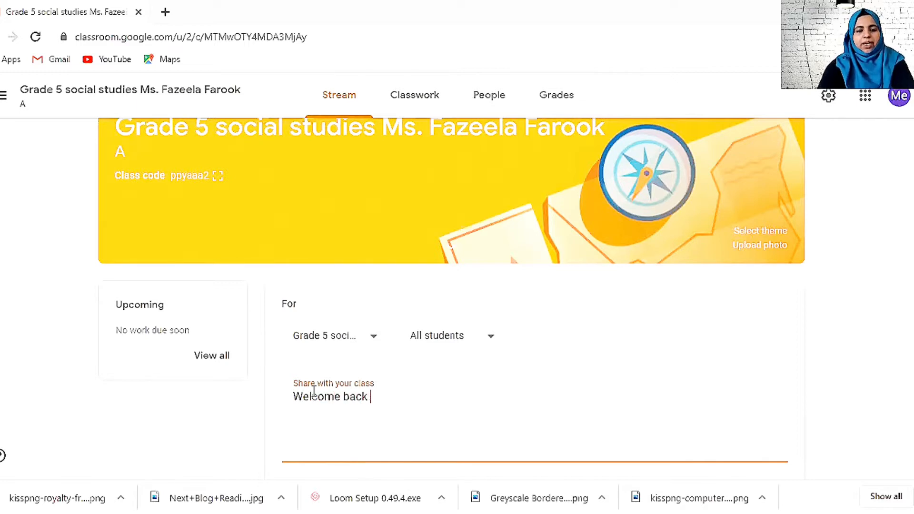
pyautogui.write('to school')
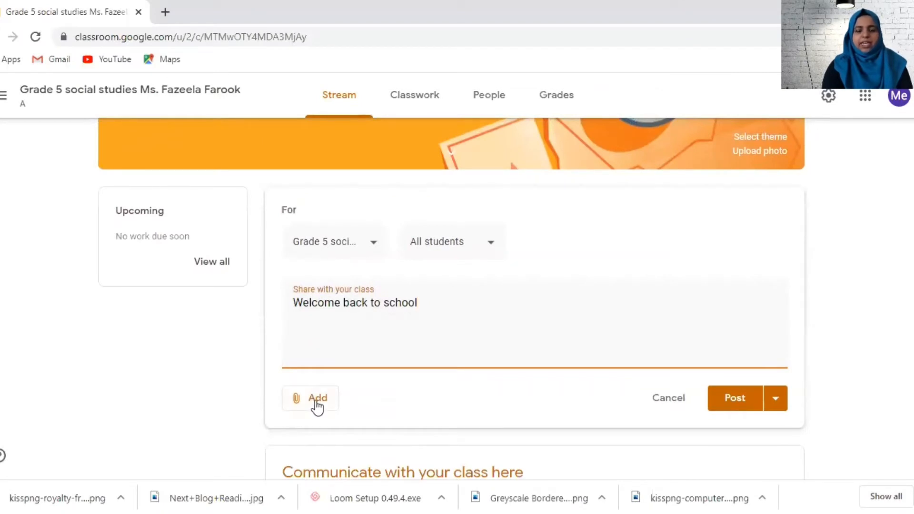
pyautogui.click(310, 398)
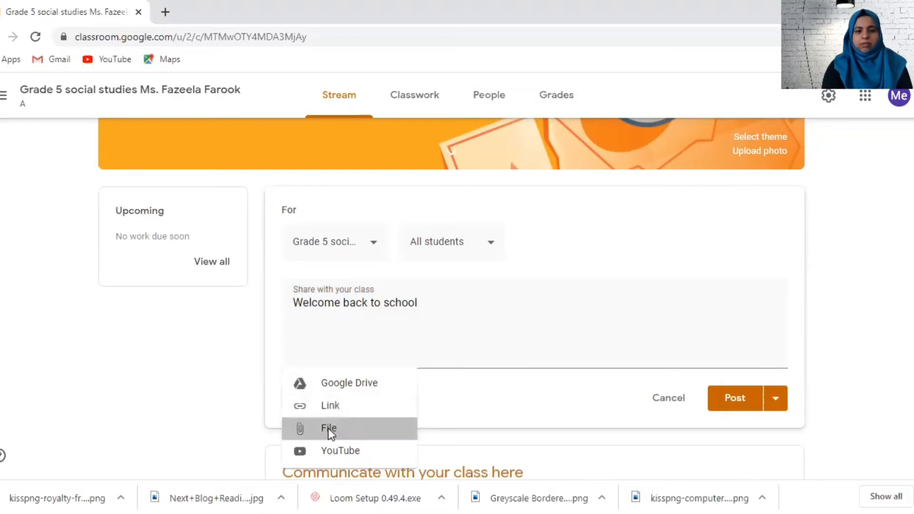
pyautogui.click(328, 428)
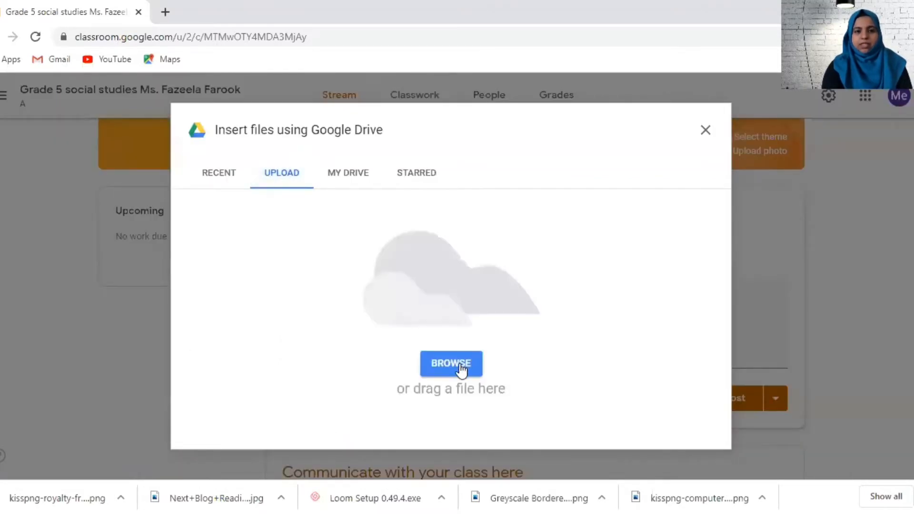
pyautogui.click(451, 363)
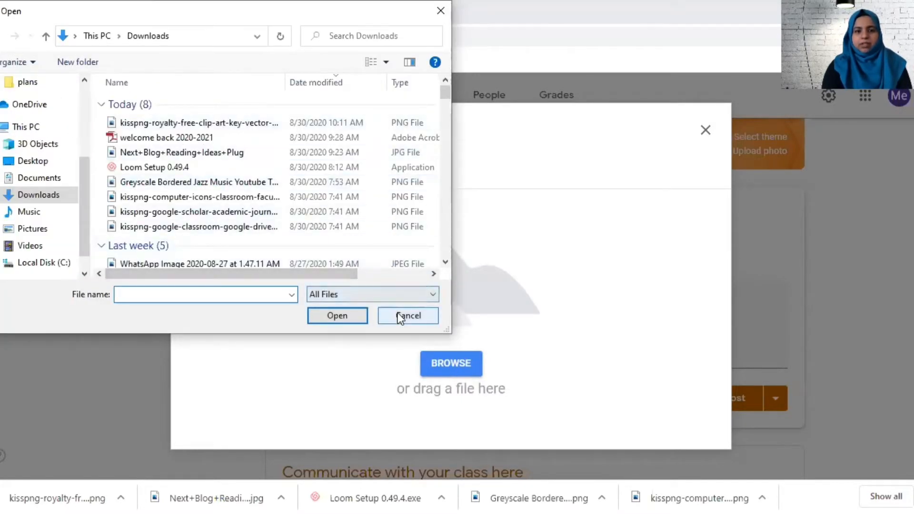
pyautogui.click(406, 315)
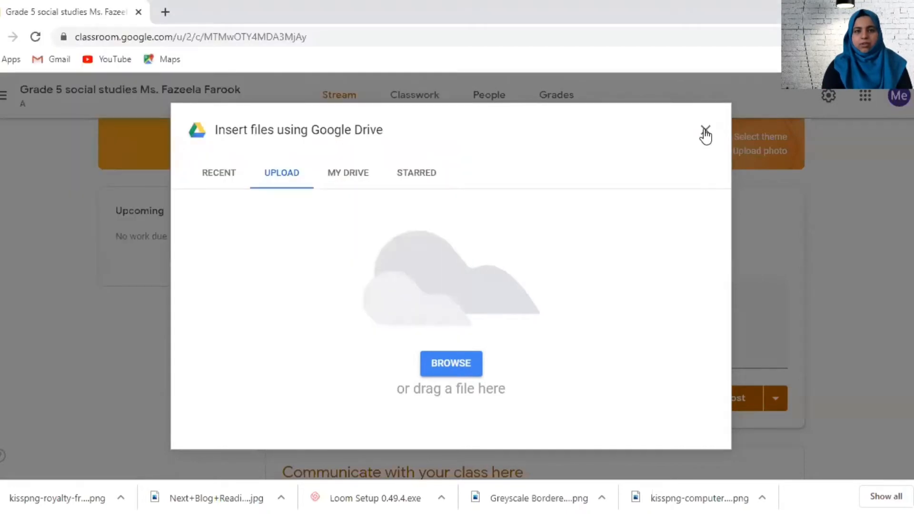
pyautogui.click(704, 133)
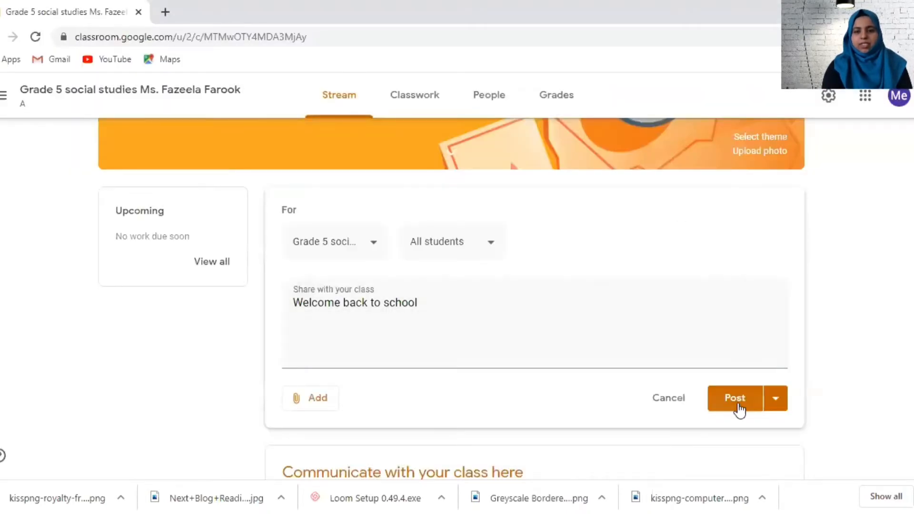
# - Post the 'Welcome back to school' announcement to the class stream
pyautogui.click(734, 398)
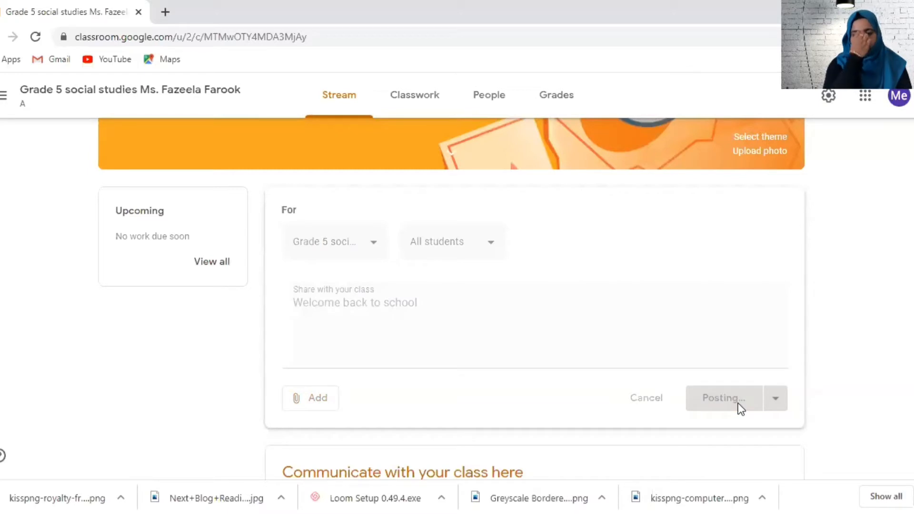
pyautogui.click(723, 397)
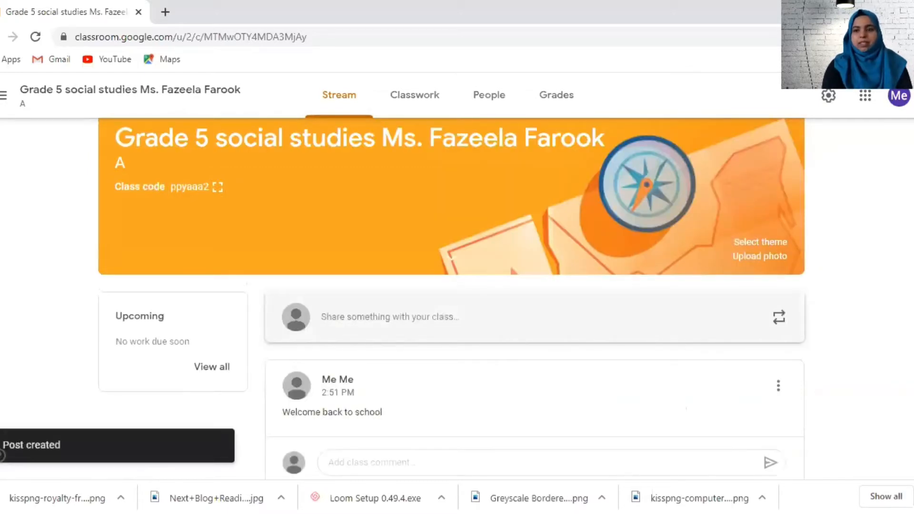
pyautogui.scroll(-3)
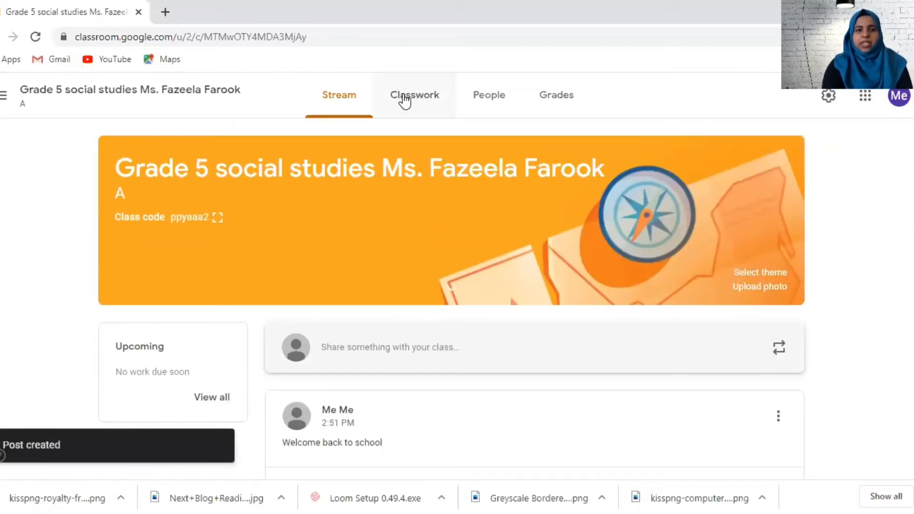
# - From Classwork, start a new Material post and dismiss the tip
pyautogui.click(415, 94)
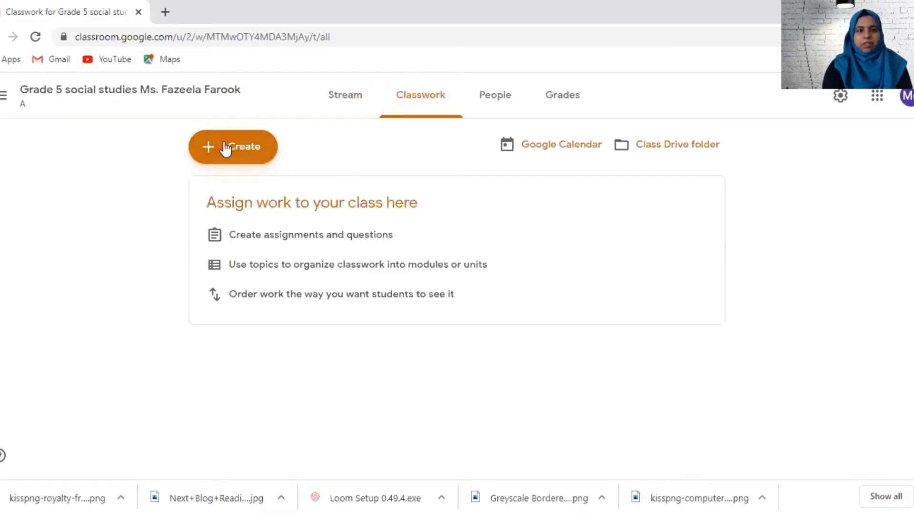
pyautogui.click(233, 146)
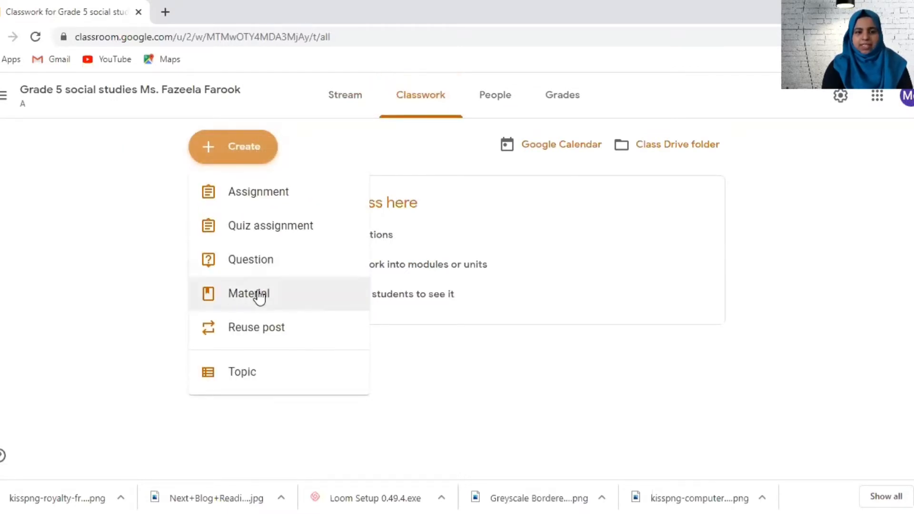
pyautogui.click(248, 293)
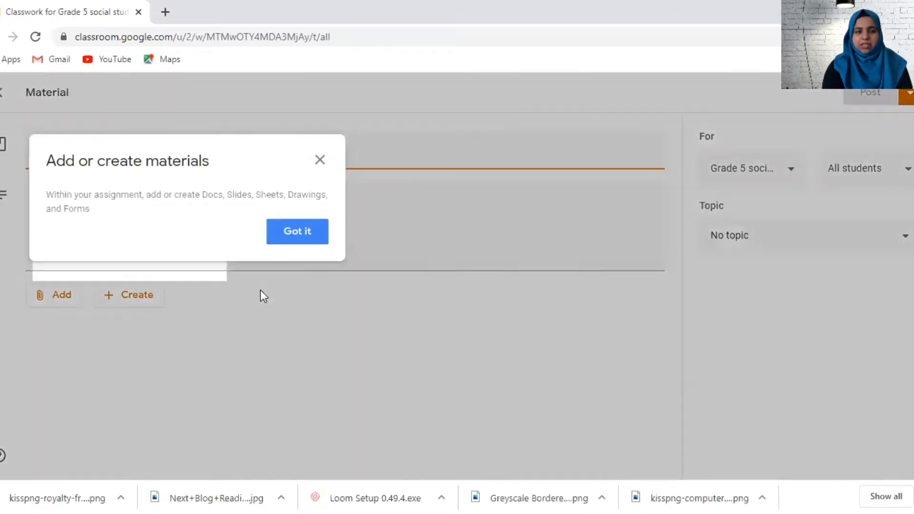
pyautogui.click(296, 231)
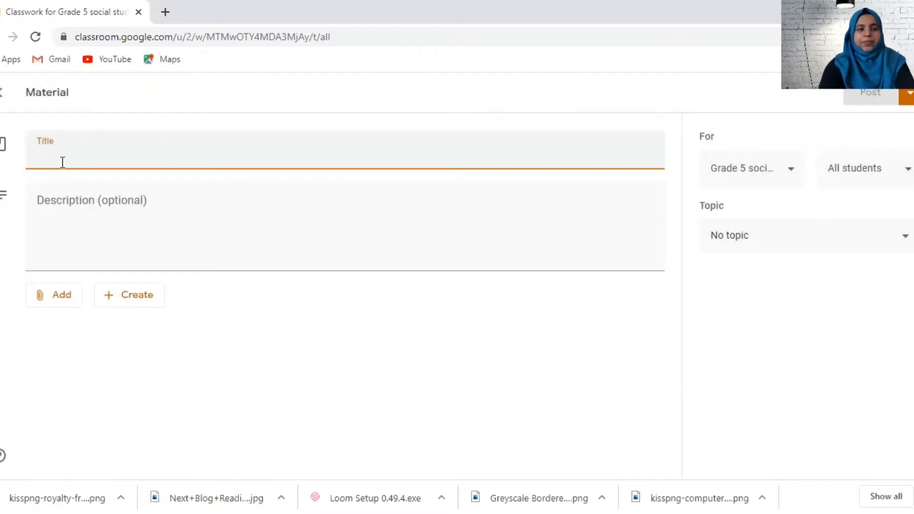
# - Title the material 'Reading comprehension'
pyautogui.write('R')
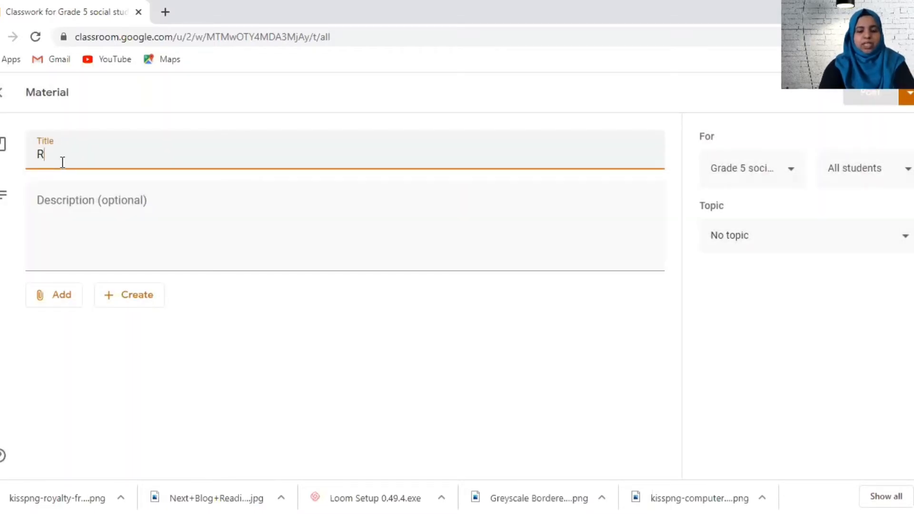
pyautogui.write('eading compreh')
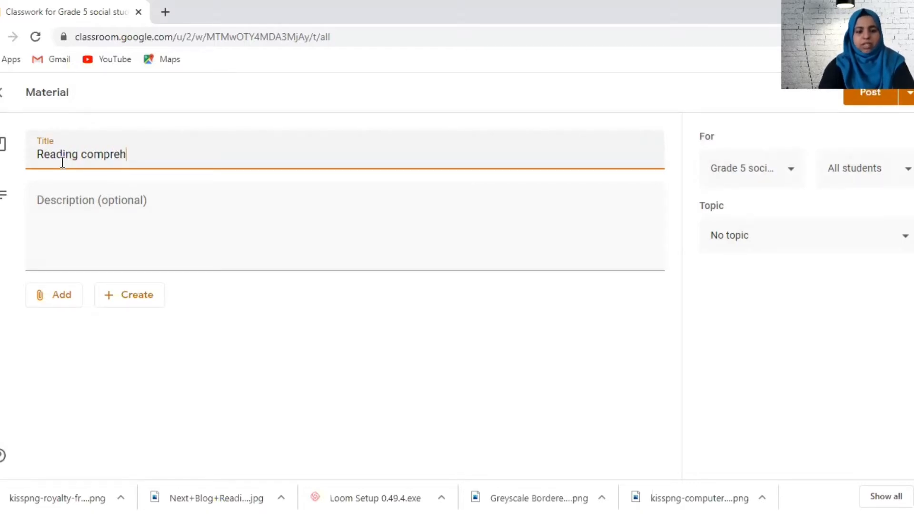
pyautogui.write('ension')
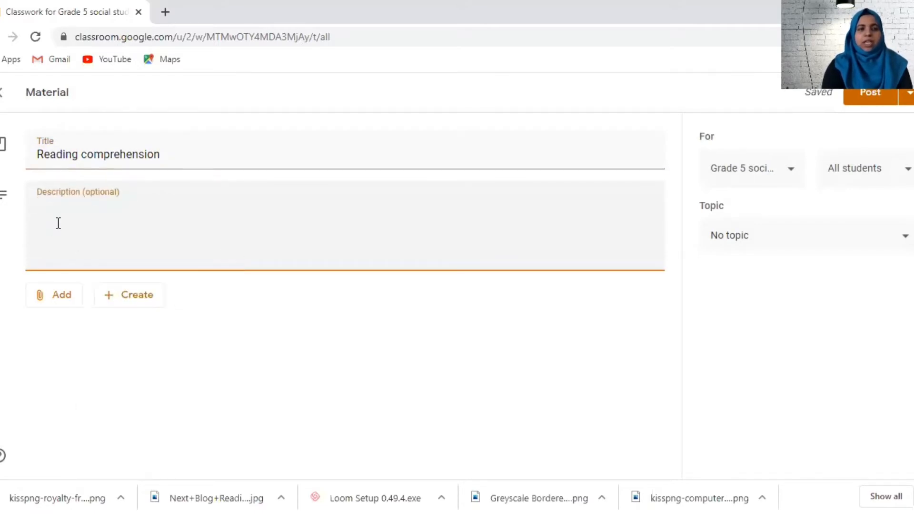
pyautogui.moveTo(125, 242)
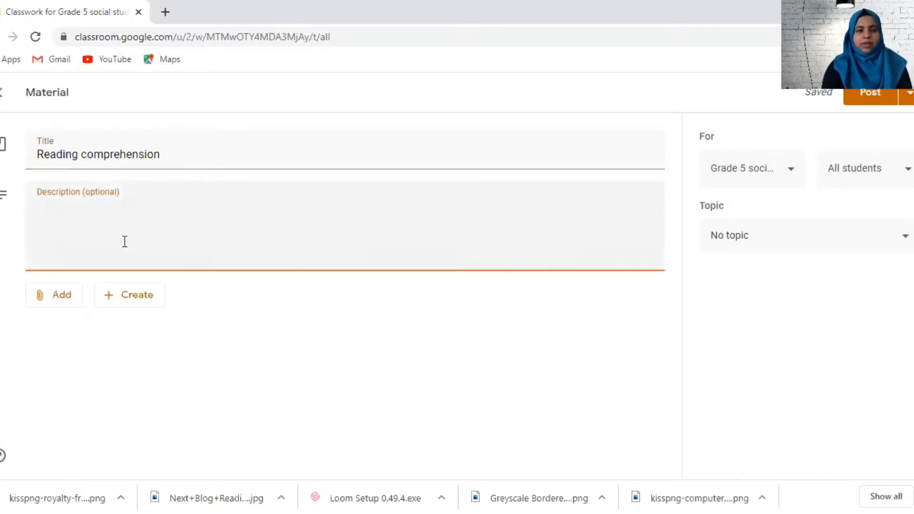
# - Upload 'Day 1 - graphs.pptx' from Desktop > oscar as the material's attachment
pyautogui.click(57, 294)
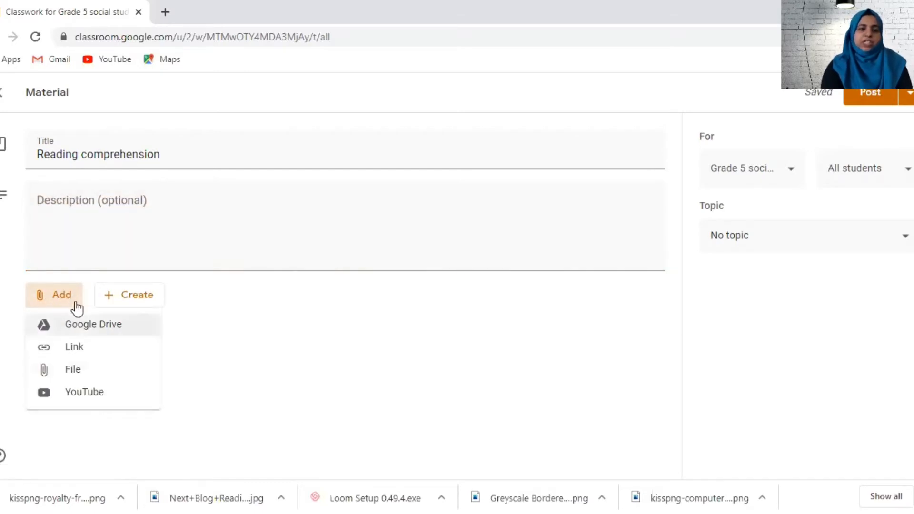
pyautogui.moveTo(73, 369)
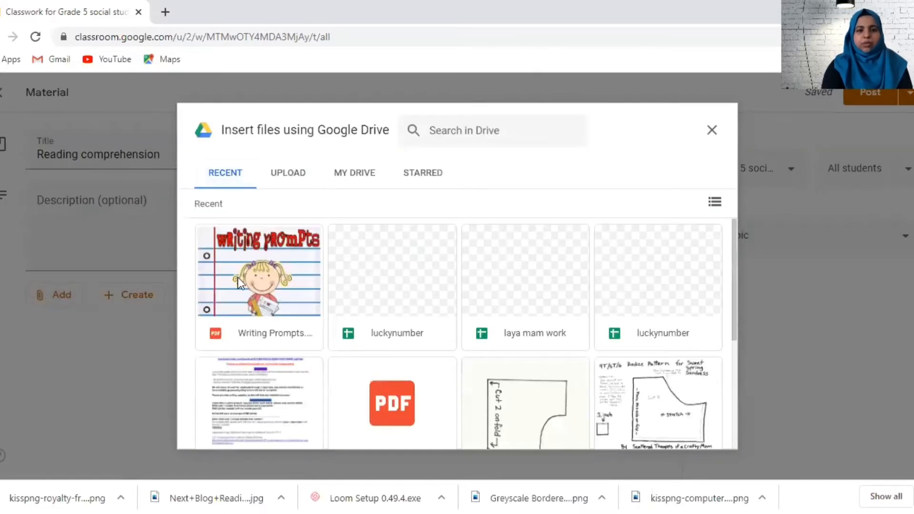
pyautogui.click(287, 172)
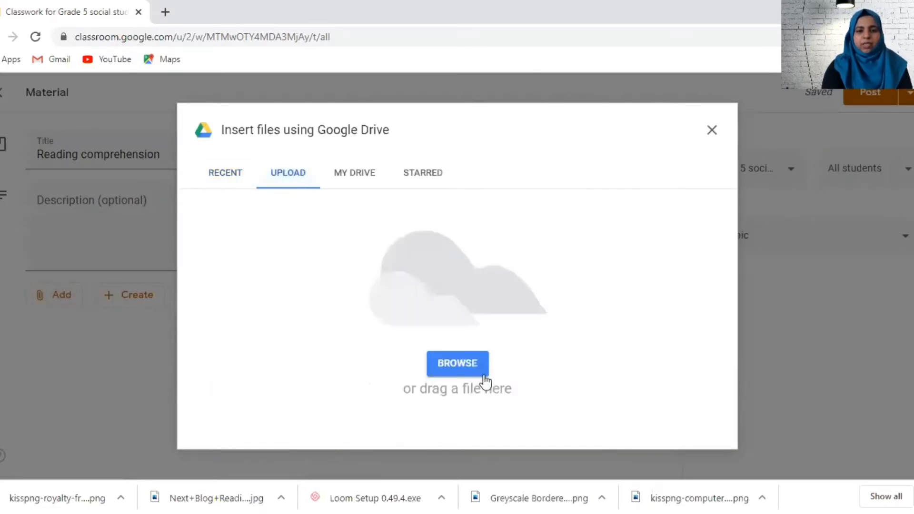
pyautogui.click(457, 363)
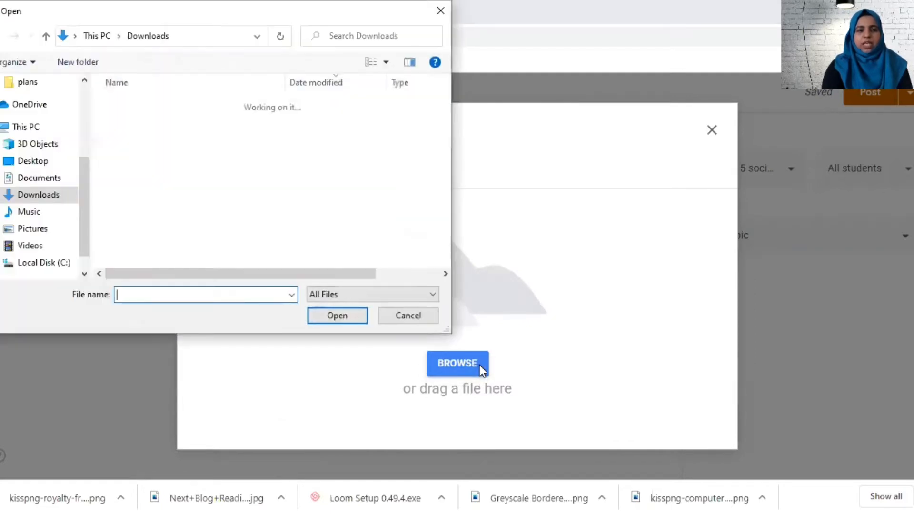
pyautogui.click(33, 160)
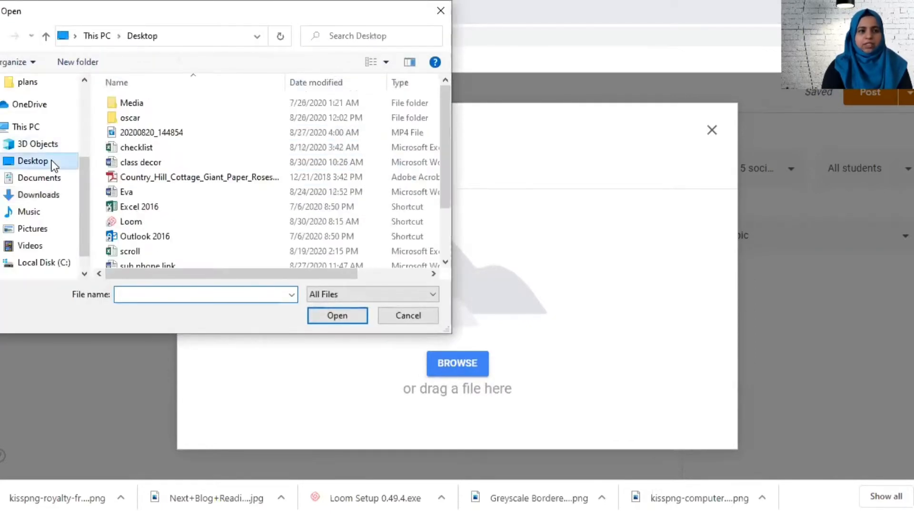
pyautogui.doubleClick(130, 118)
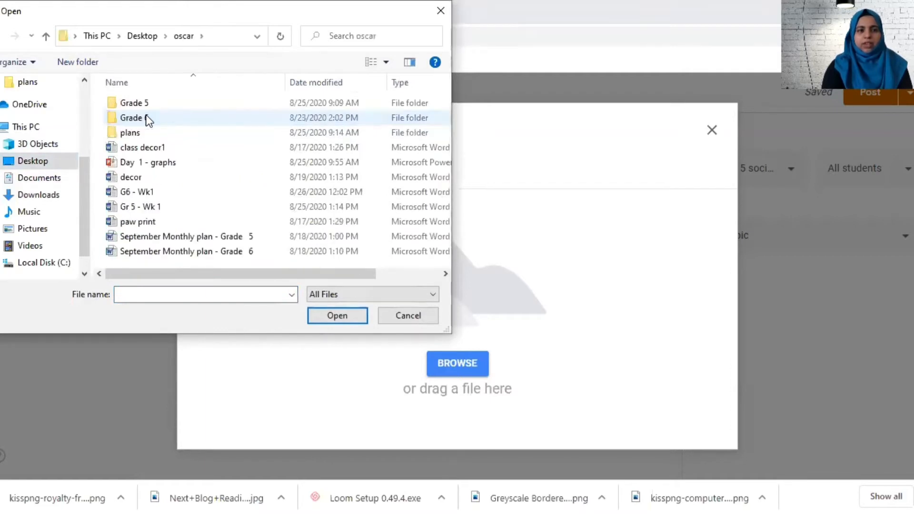
pyautogui.moveTo(148, 162)
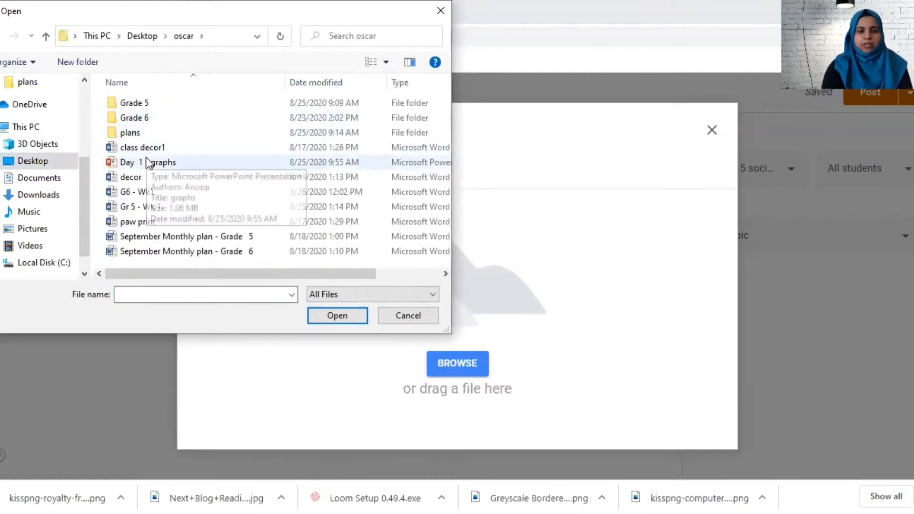
pyautogui.click(336, 315)
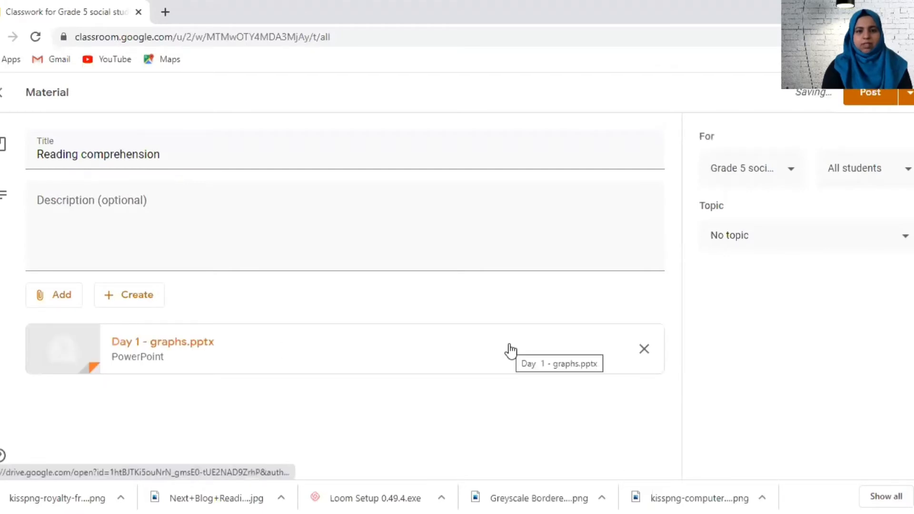
pyautogui.click(54, 294)
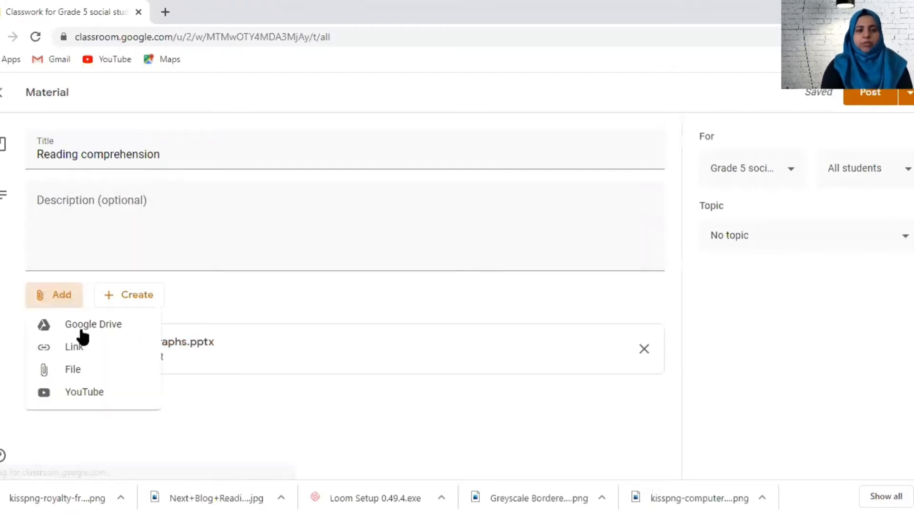
pyautogui.click(84, 391)
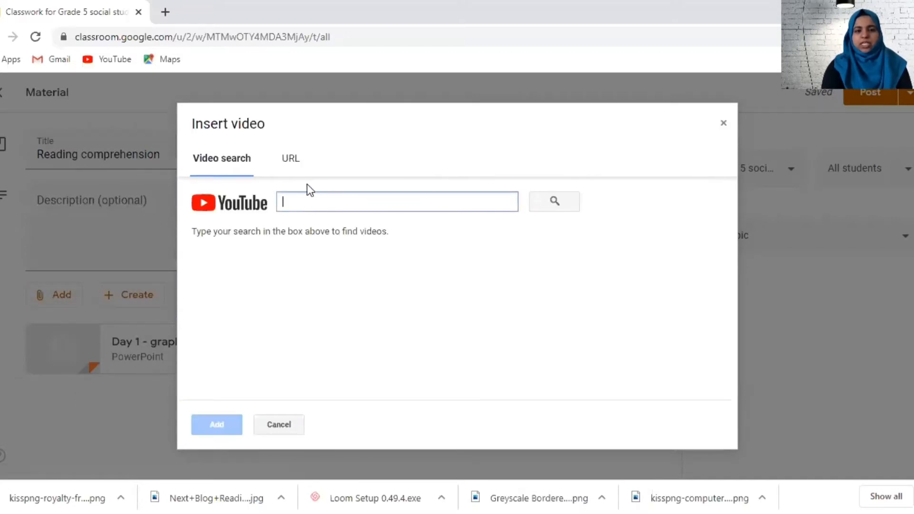
pyautogui.moveTo(553, 201)
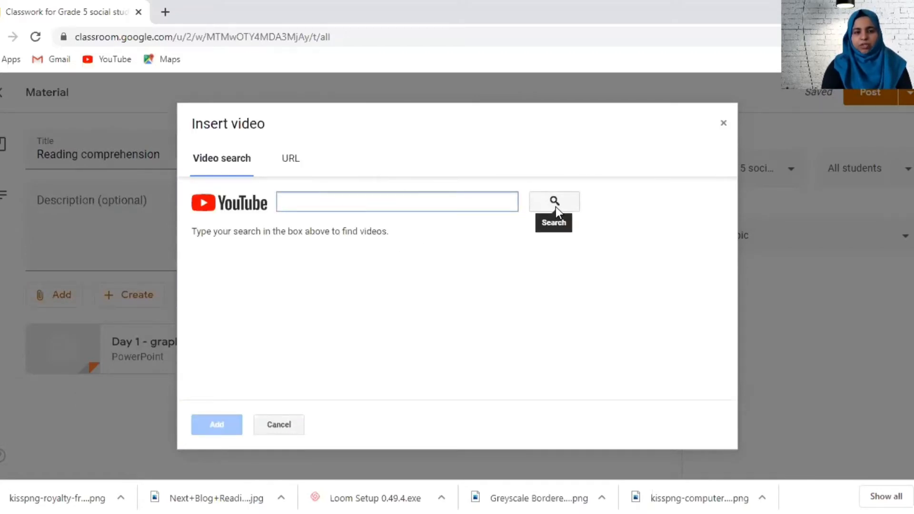
pyautogui.write('g')
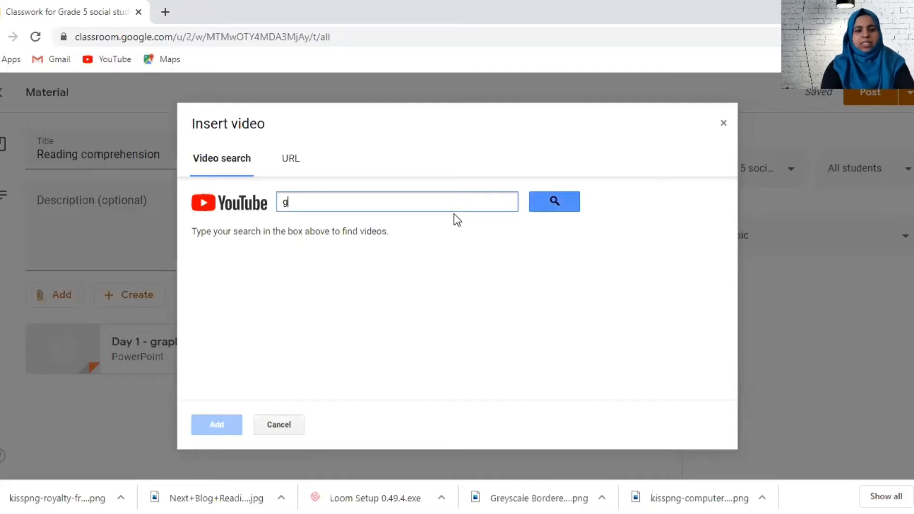
pyautogui.write('raph')
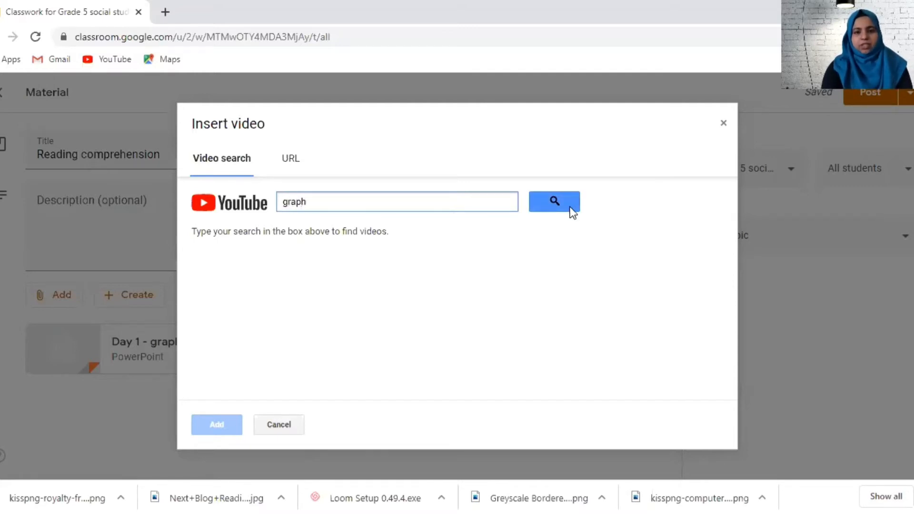
pyautogui.click(553, 202)
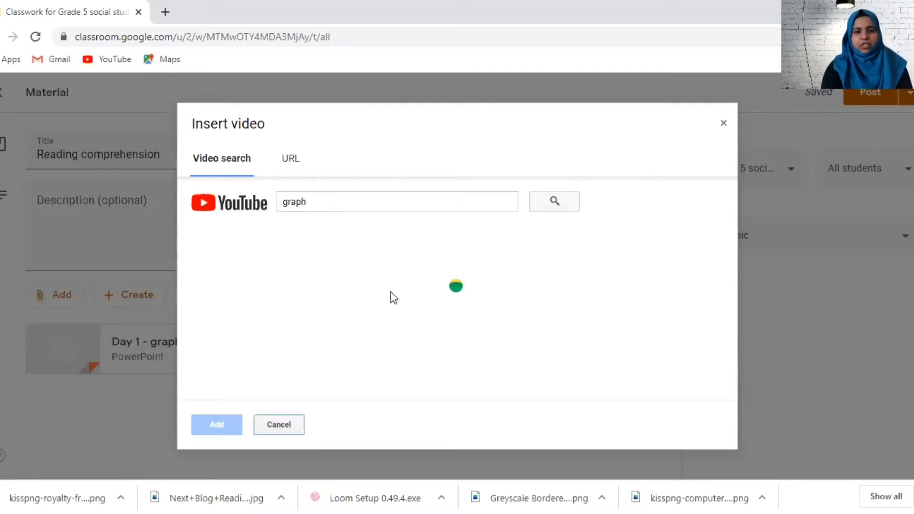
pyautogui.click(553, 200)
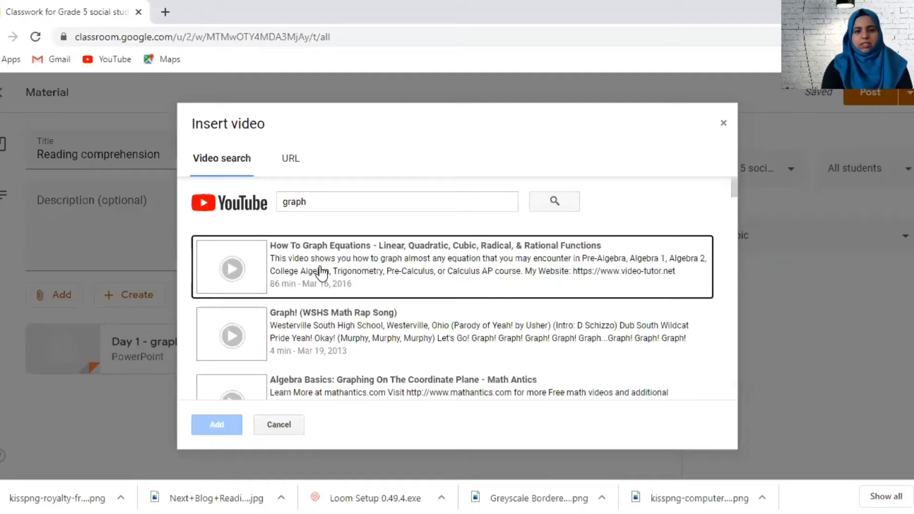
pyautogui.click(454, 334)
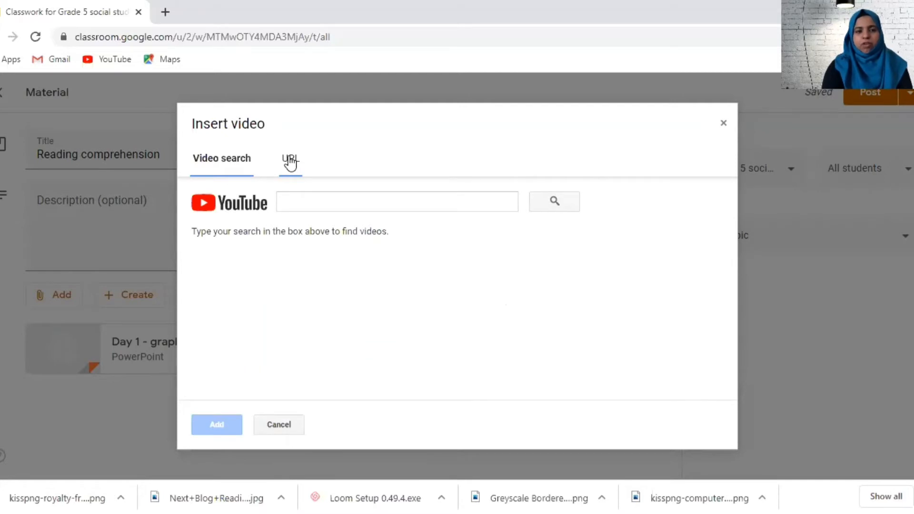
pyautogui.click(289, 158)
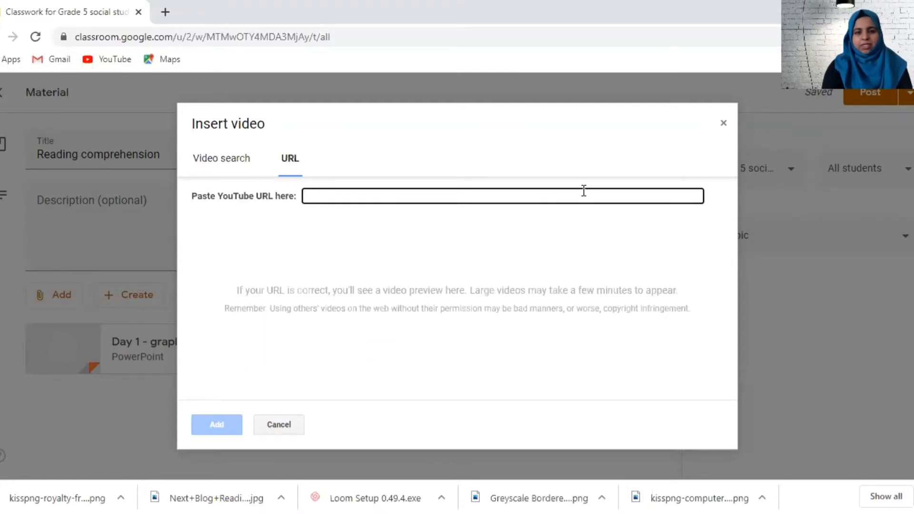
pyautogui.moveTo(719, 86)
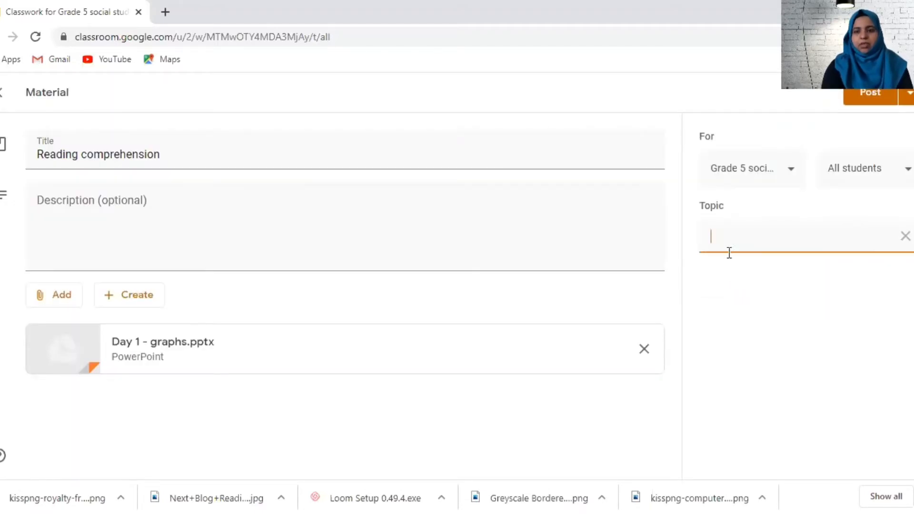
# - Set the material's topic to 'Lesson 1' and show the alternative publish options
pyautogui.write('Lesson')
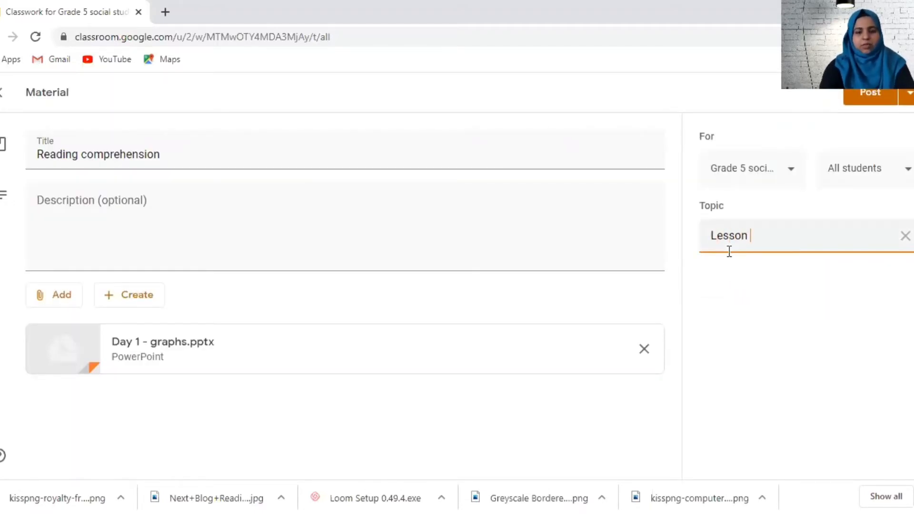
pyautogui.write('1')
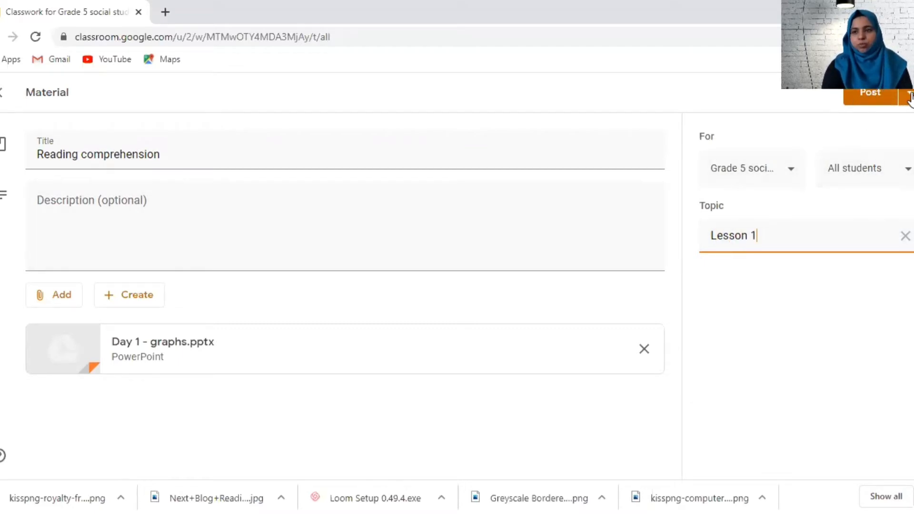
pyautogui.click(909, 92)
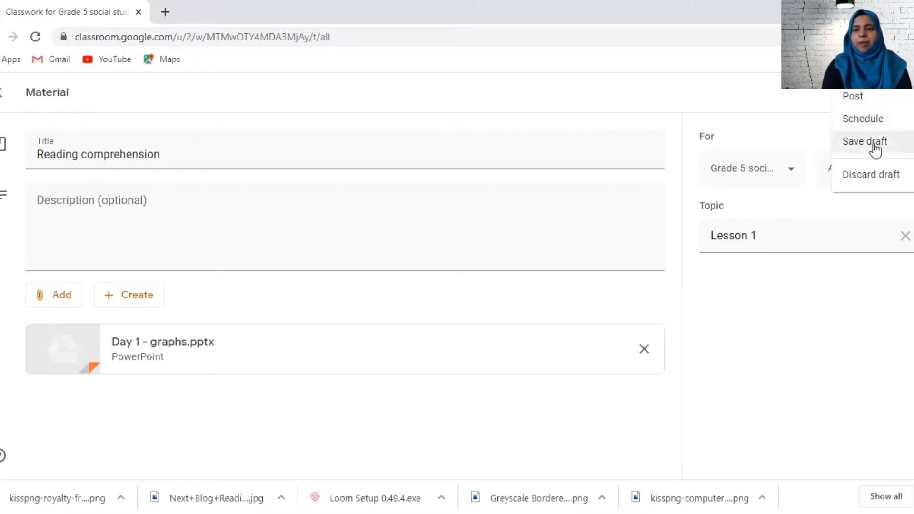
# - Choose Schedule and keep the post date at Sep 3, 2020
pyautogui.click(863, 118)
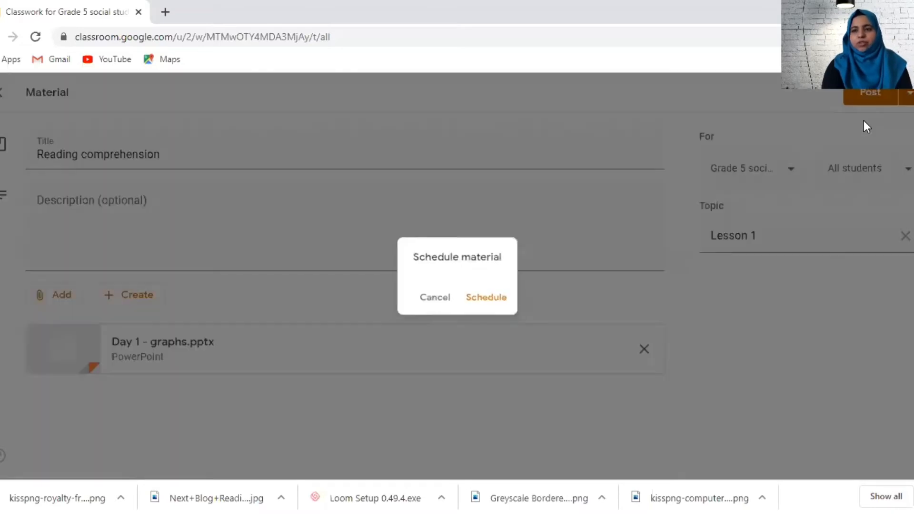
pyautogui.click(456, 250)
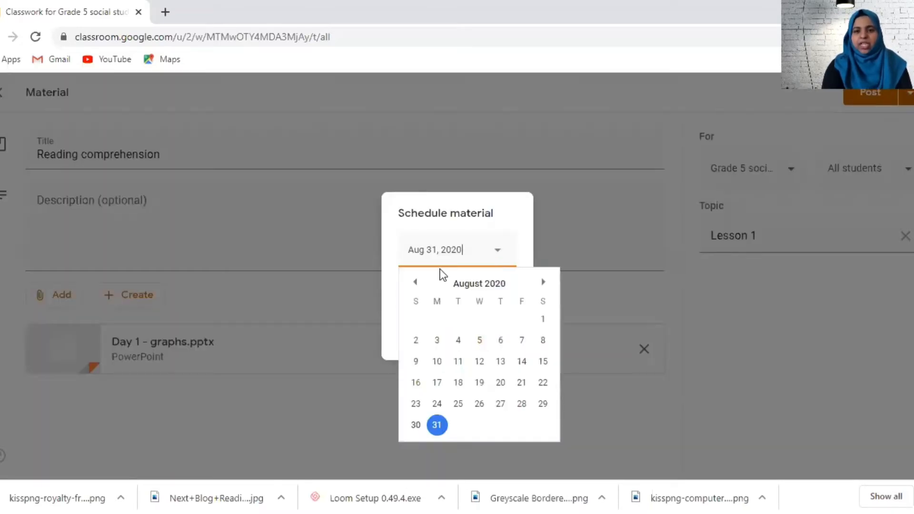
pyautogui.click(436, 424)
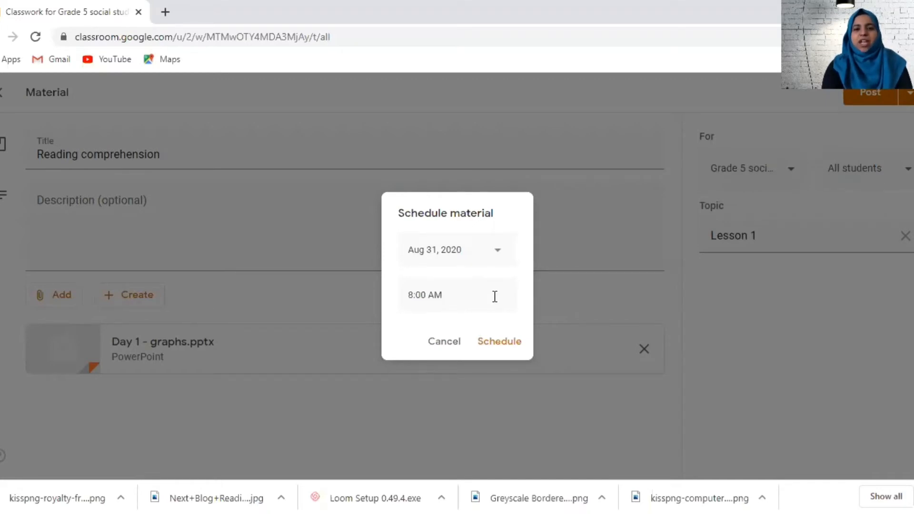
pyautogui.click(457, 250)
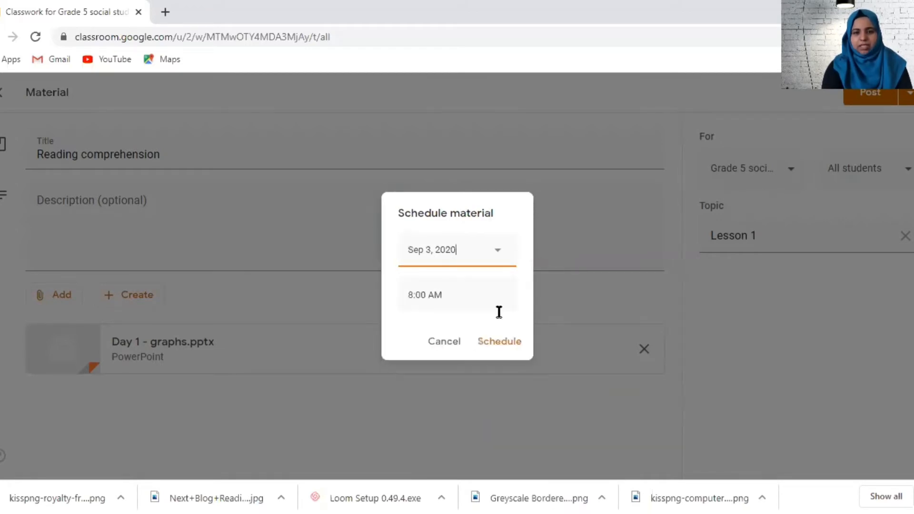
# - Set the time to 10:00 AM and schedule the material
pyautogui.click(424, 294)
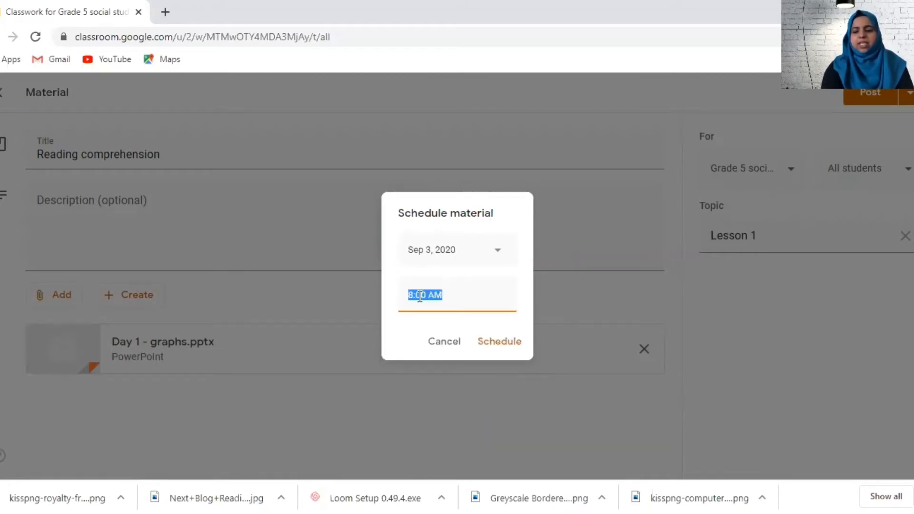
pyautogui.write('1')
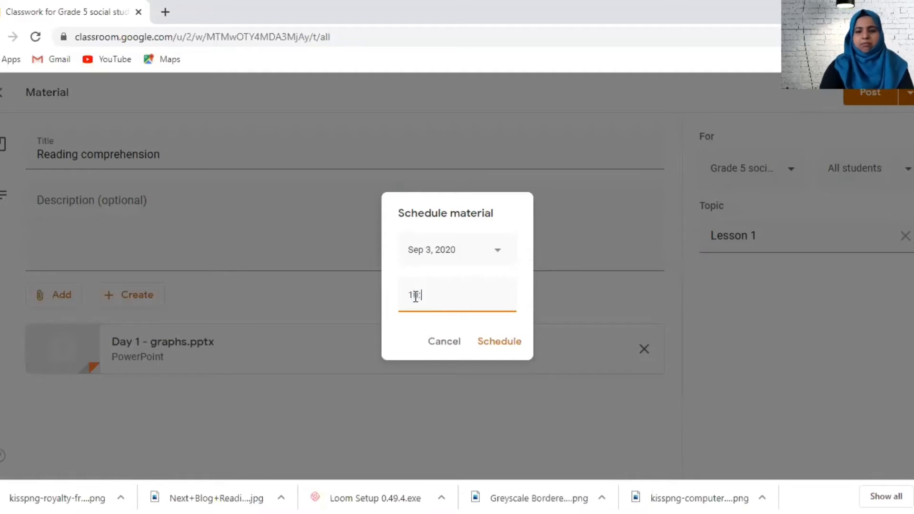
pyautogui.write('0:00a')
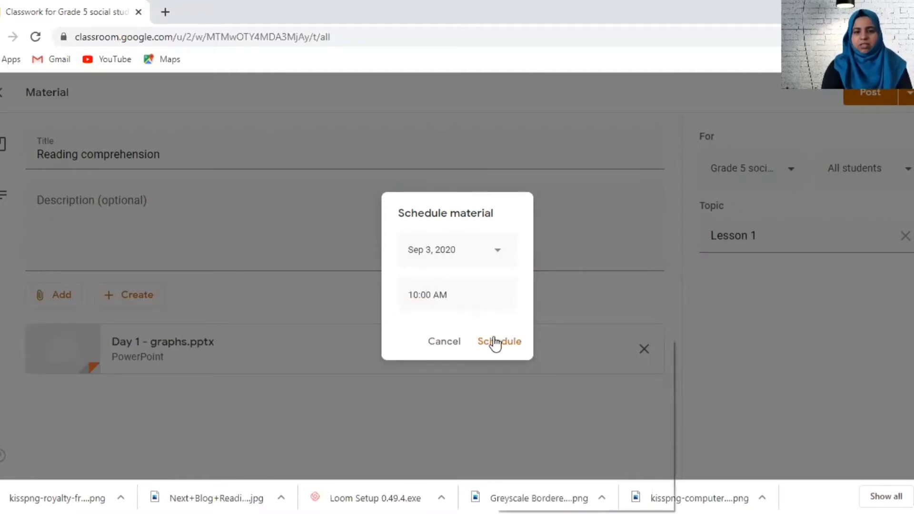
pyautogui.click(499, 341)
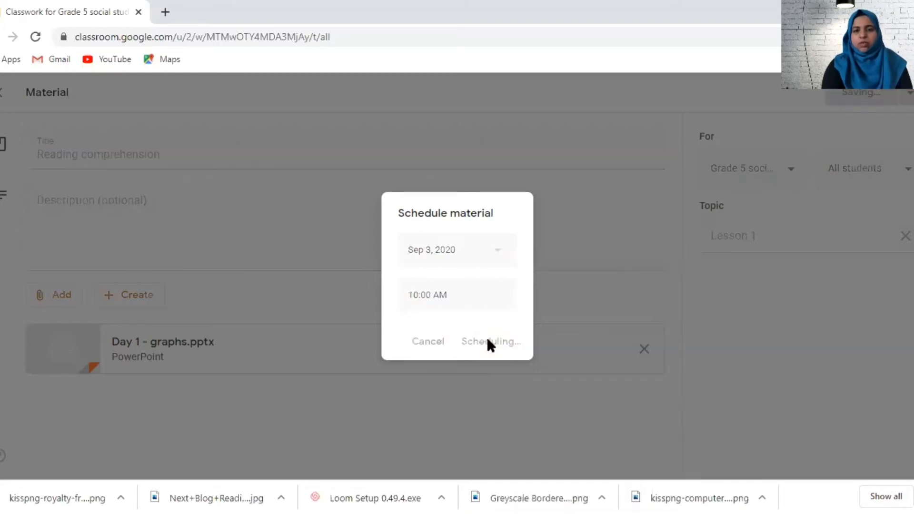
pyautogui.click(490, 341)
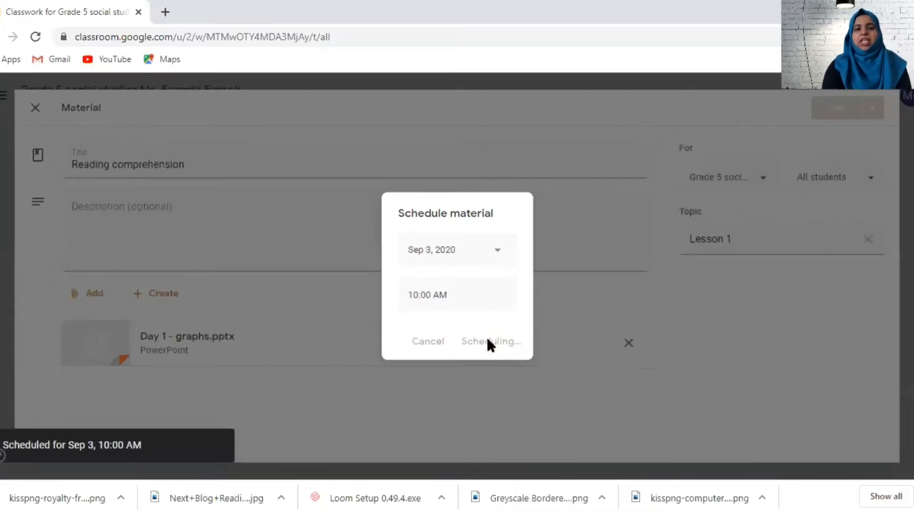
pyautogui.click(490, 341)
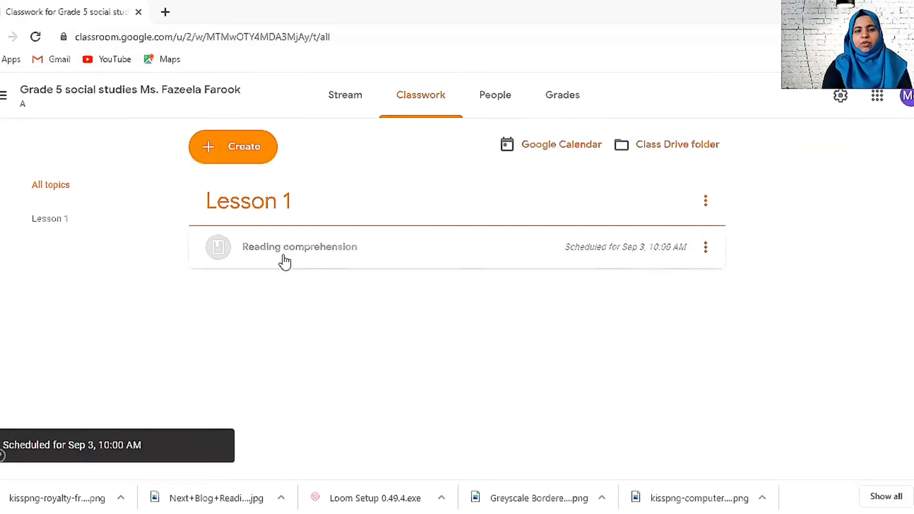
pyautogui.moveTo(691, 260)
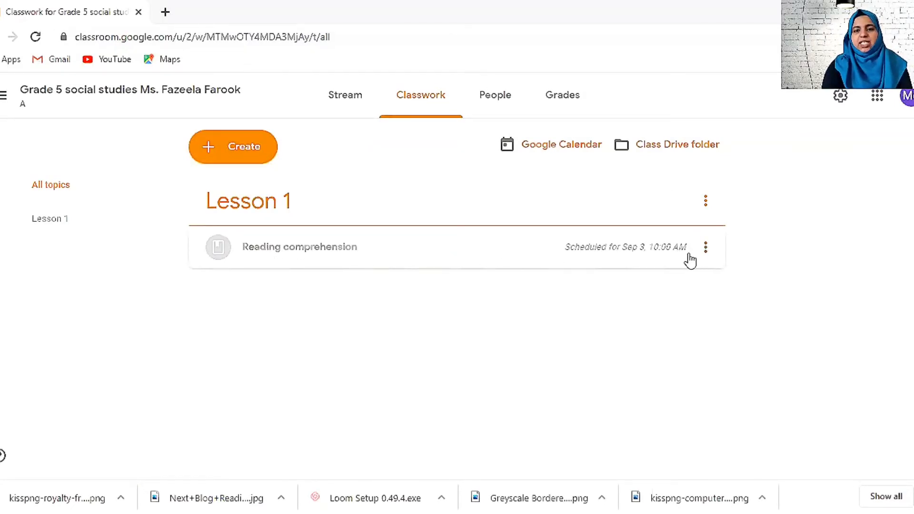
pyautogui.moveTo(752, 265)
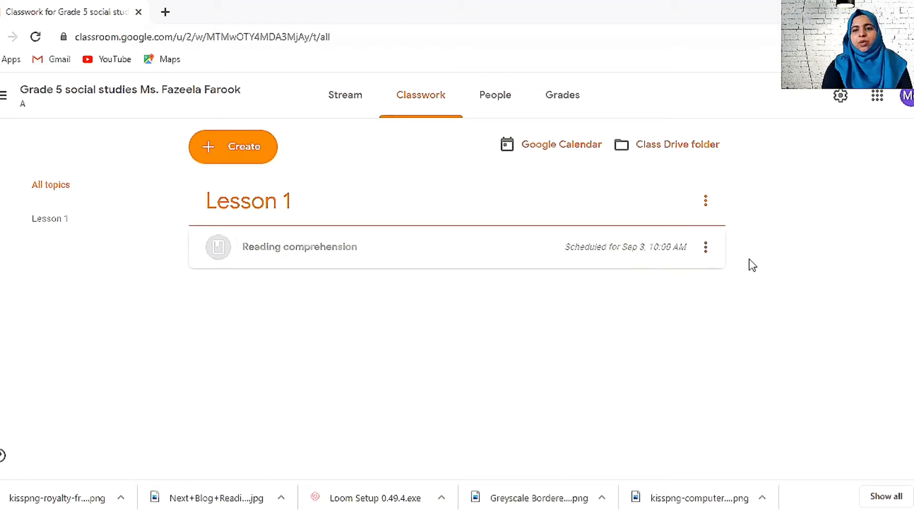
pyautogui.moveTo(705, 248)
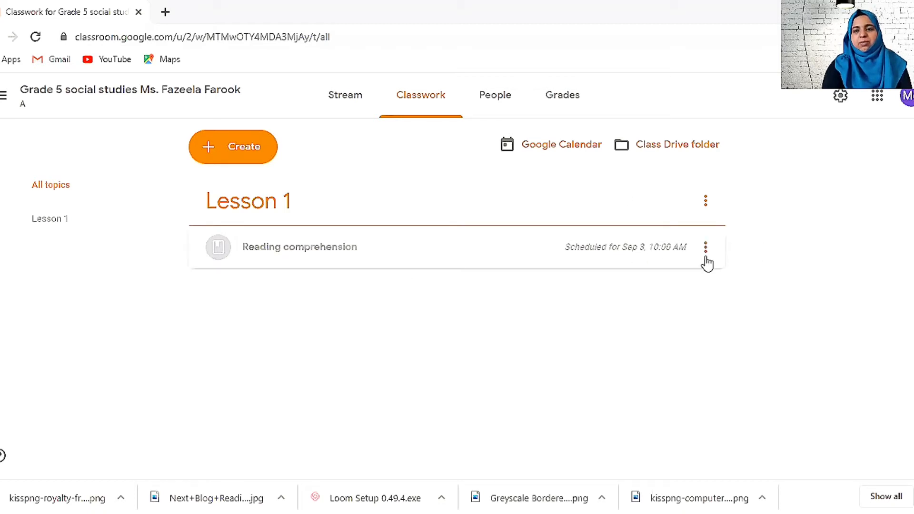
pyautogui.click(704, 247)
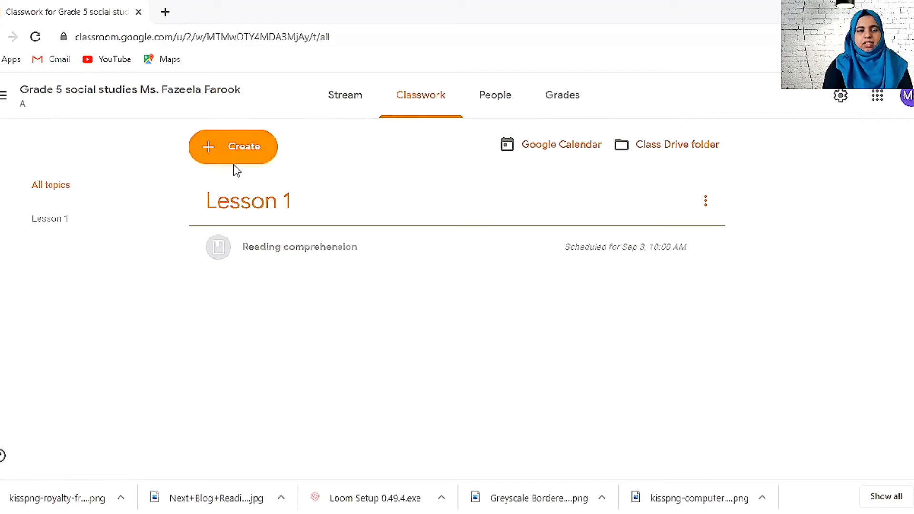
pyautogui.click(232, 146)
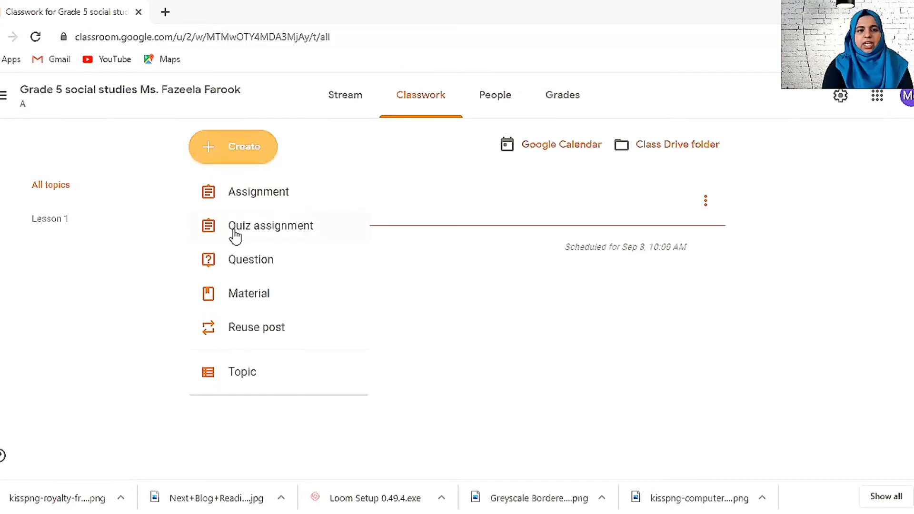
pyautogui.click(271, 225)
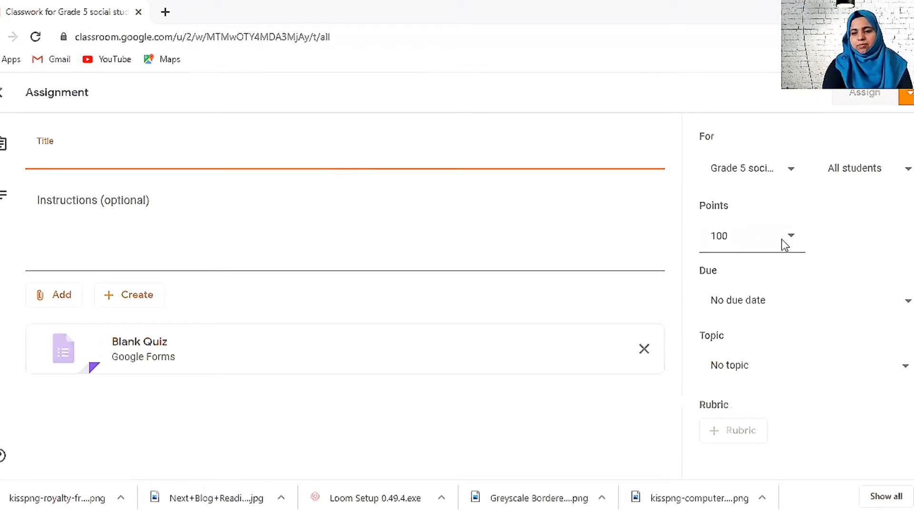
pyautogui.click(791, 236)
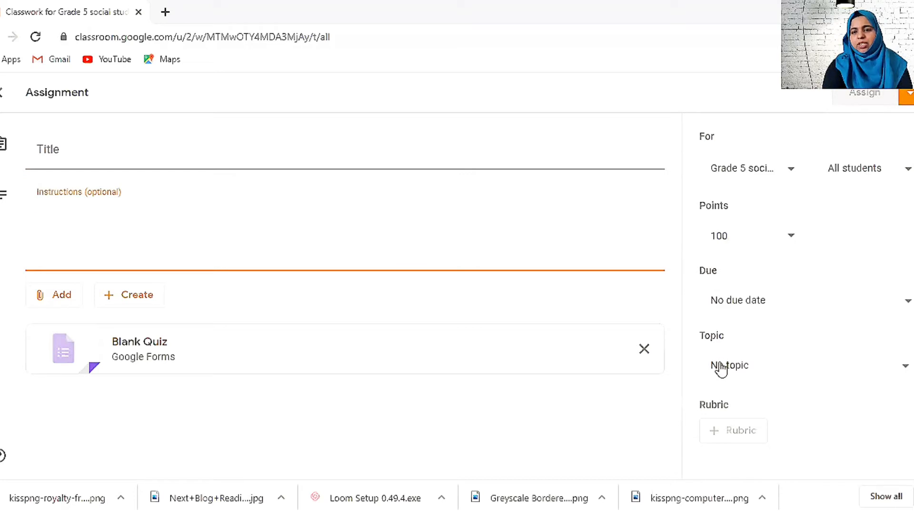
pyautogui.click(729, 365)
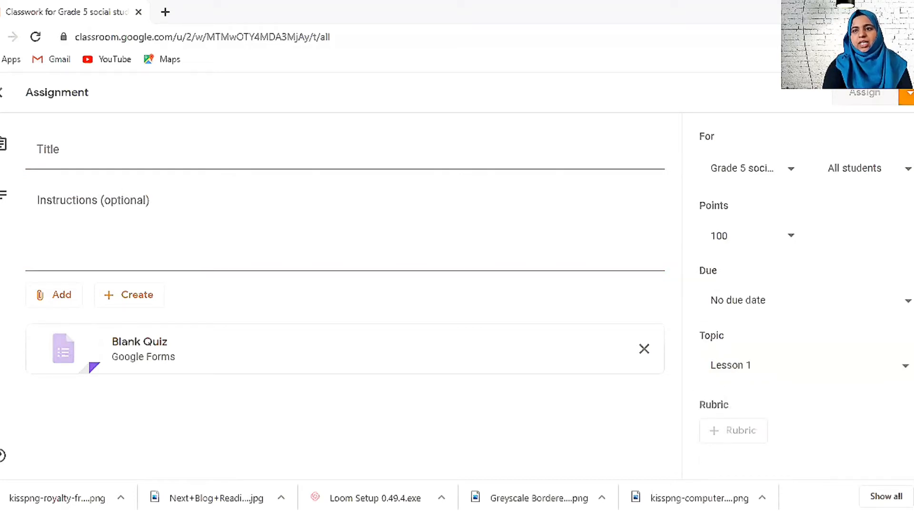
pyautogui.click(907, 96)
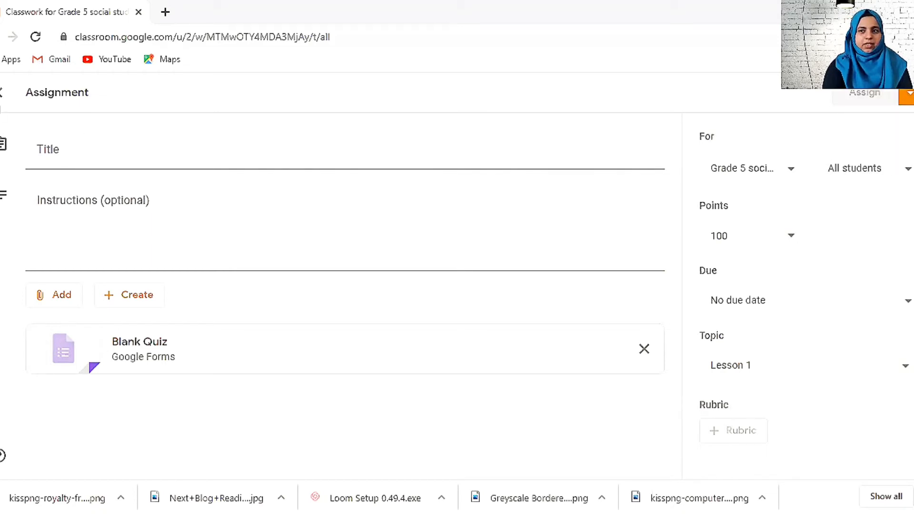
pyautogui.click(5, 91)
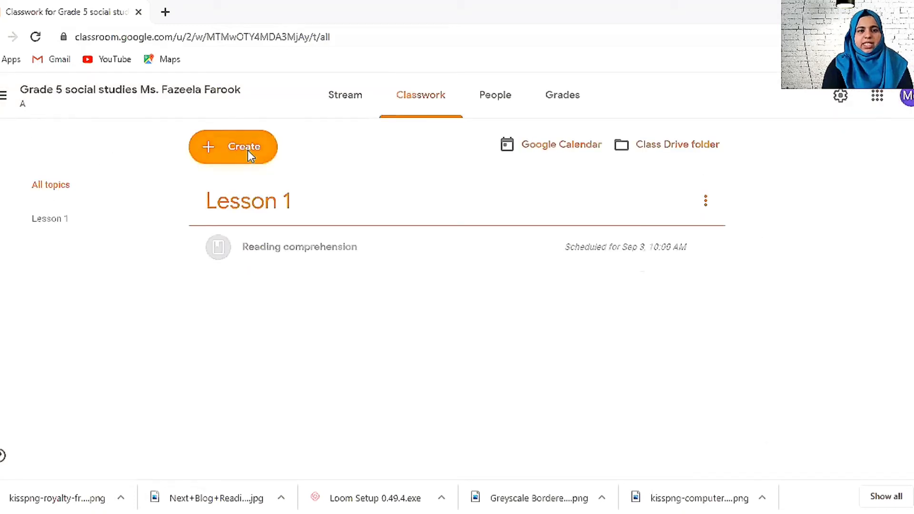
# - Start a new Question post and set its answer type to Multiple choice
pyautogui.click(233, 146)
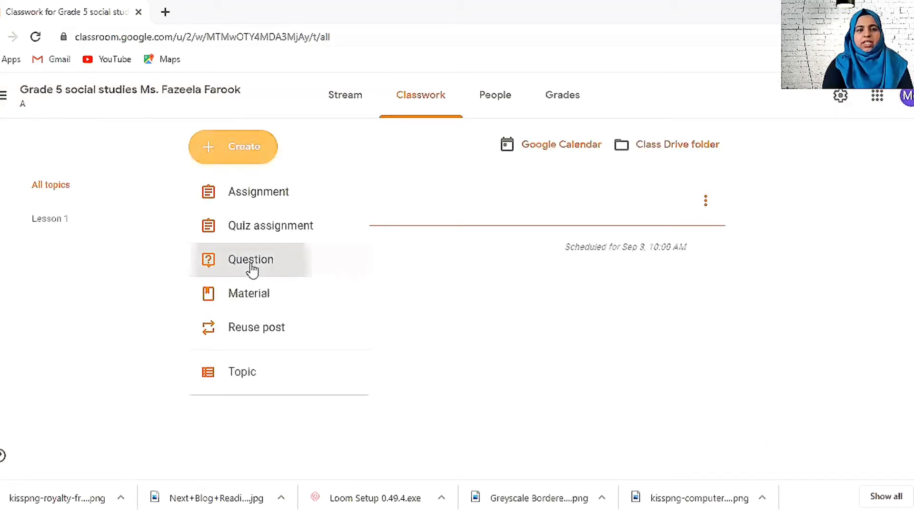
pyautogui.click(250, 259)
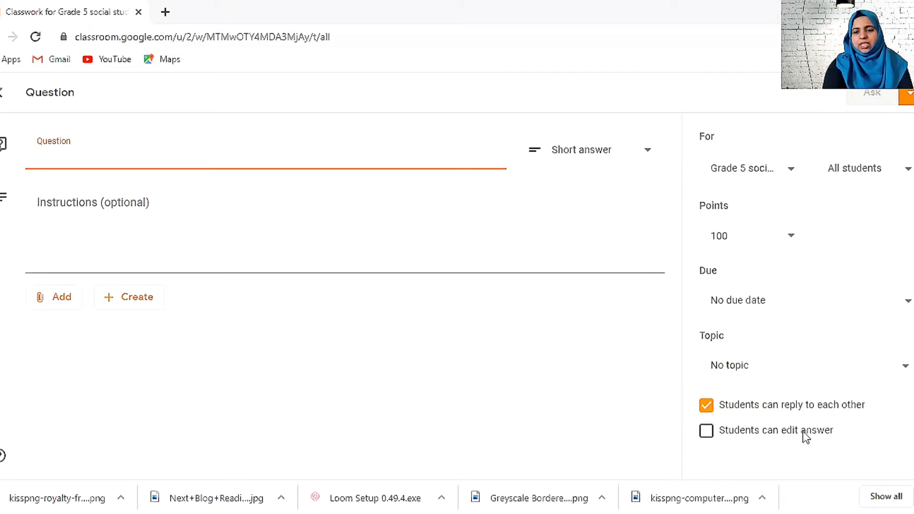
pyautogui.moveTo(228, 365)
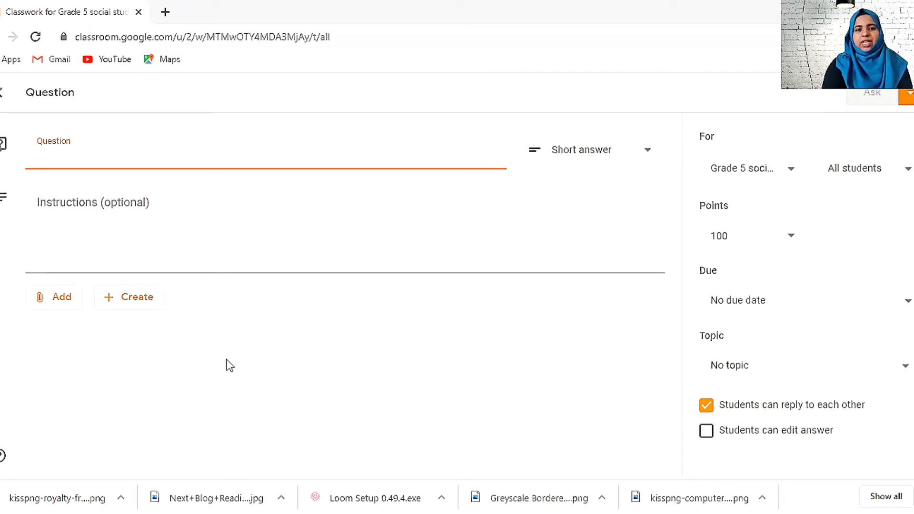
pyautogui.moveTo(549, 194)
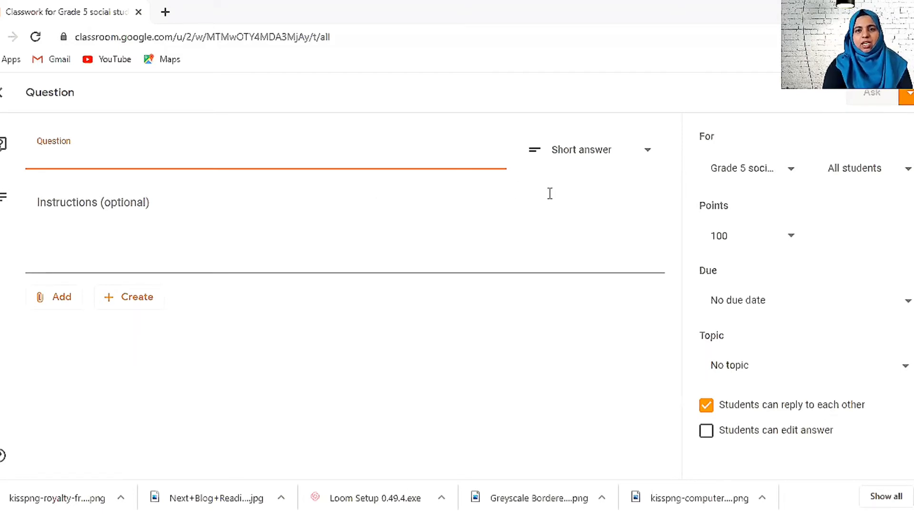
pyautogui.click(589, 149)
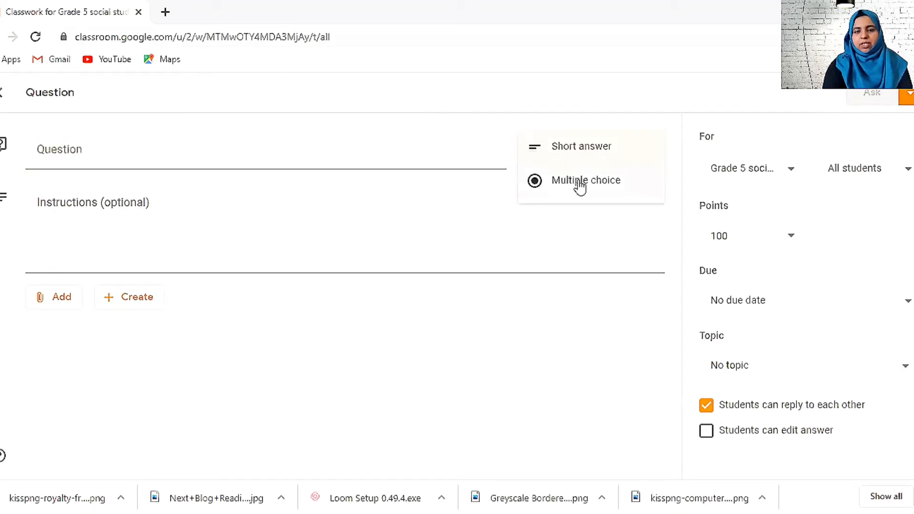
pyautogui.click(580, 145)
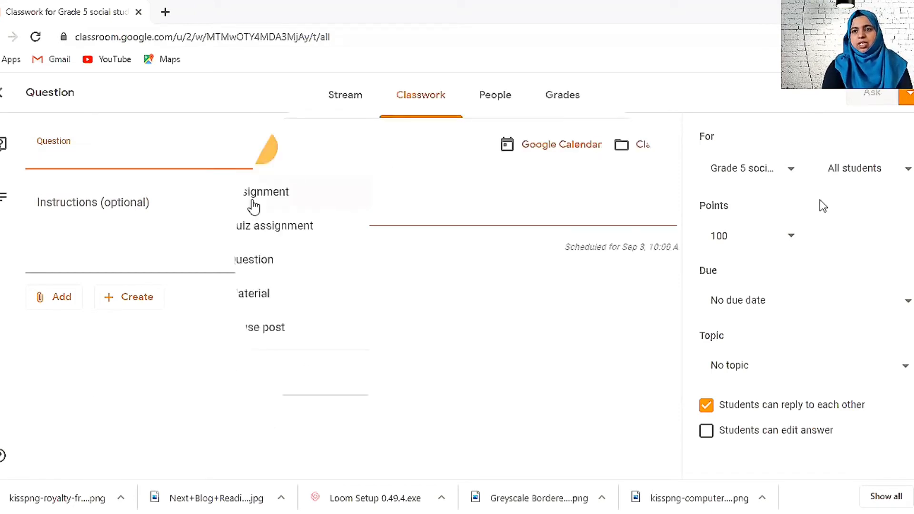
# - Start a blank assignment, glance at its attachment options, and discard it back to Classwork
pyautogui.click(265, 191)
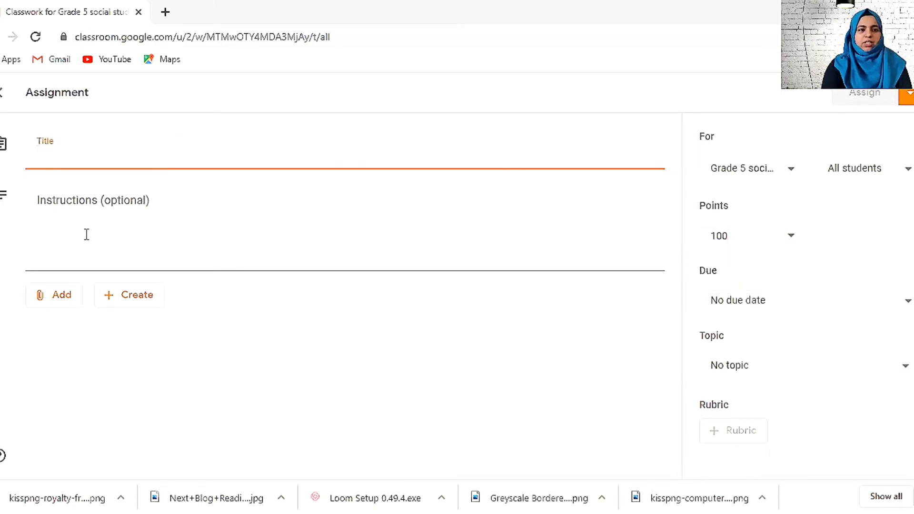
pyautogui.click(55, 294)
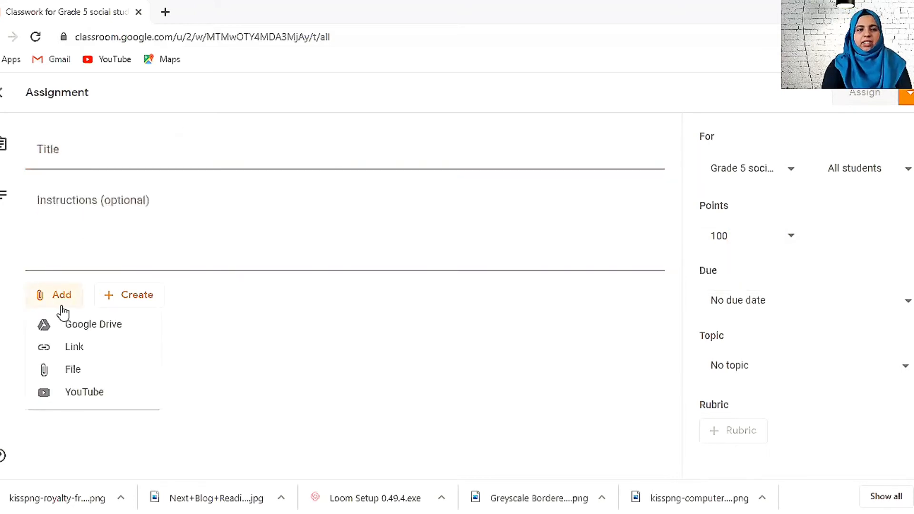
pyautogui.moveTo(158, 401)
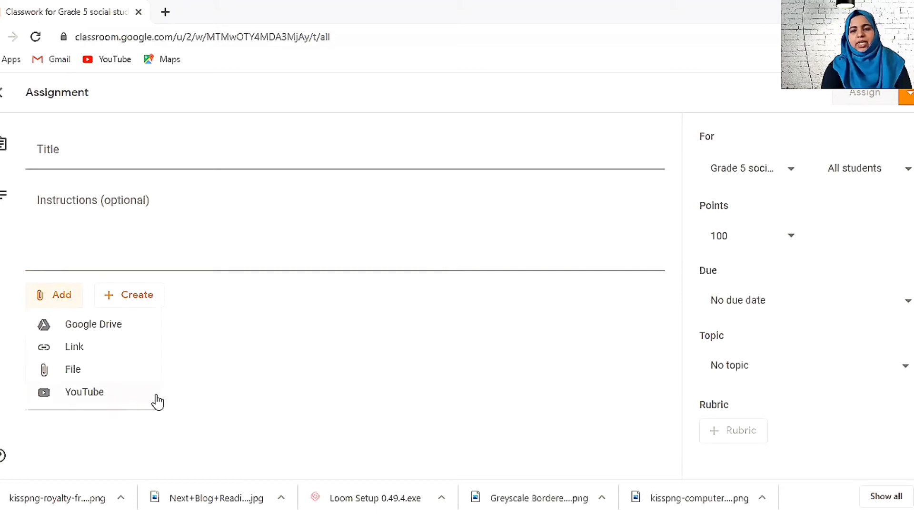
pyautogui.moveTo(72, 369)
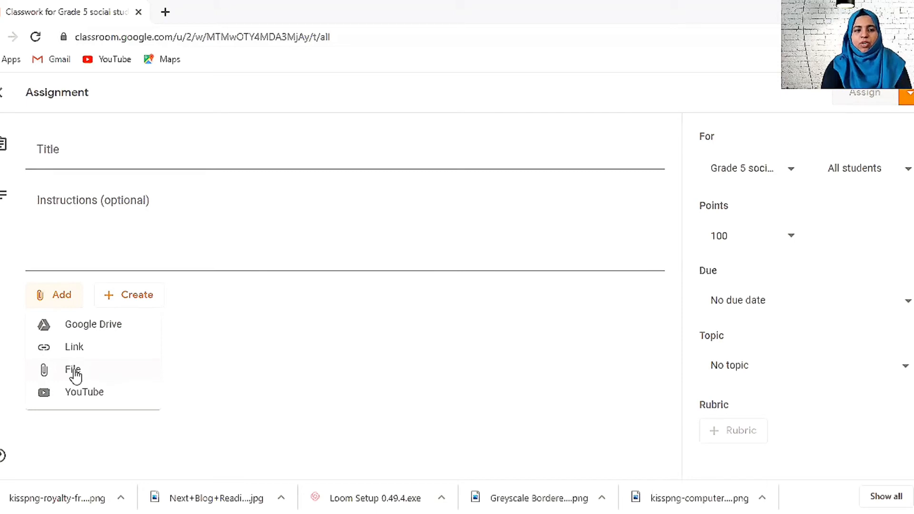
pyautogui.moveTo(317, 360)
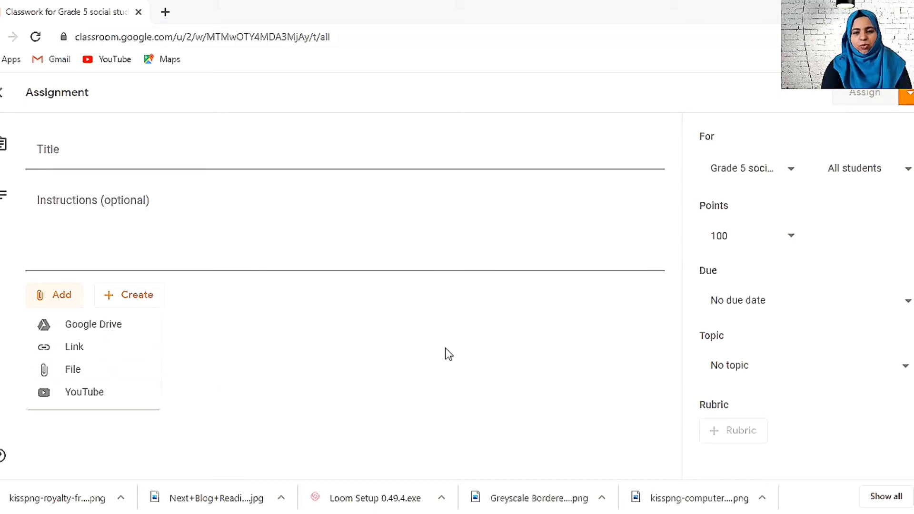
pyautogui.moveTo(717, 417)
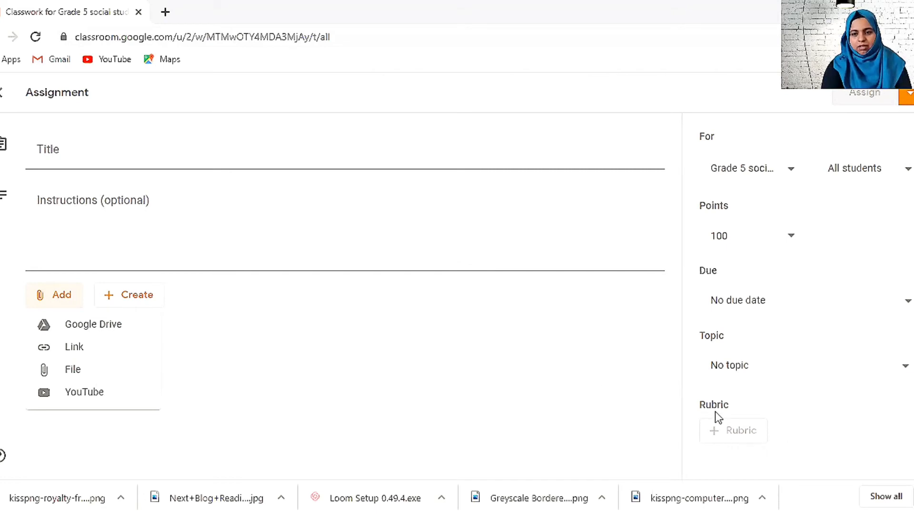
pyautogui.moveTo(725, 417)
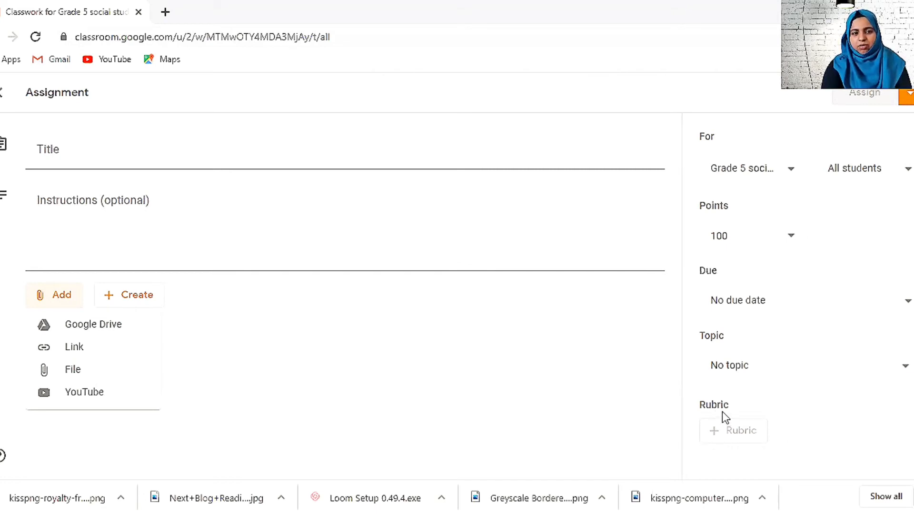
pyautogui.click(54, 294)
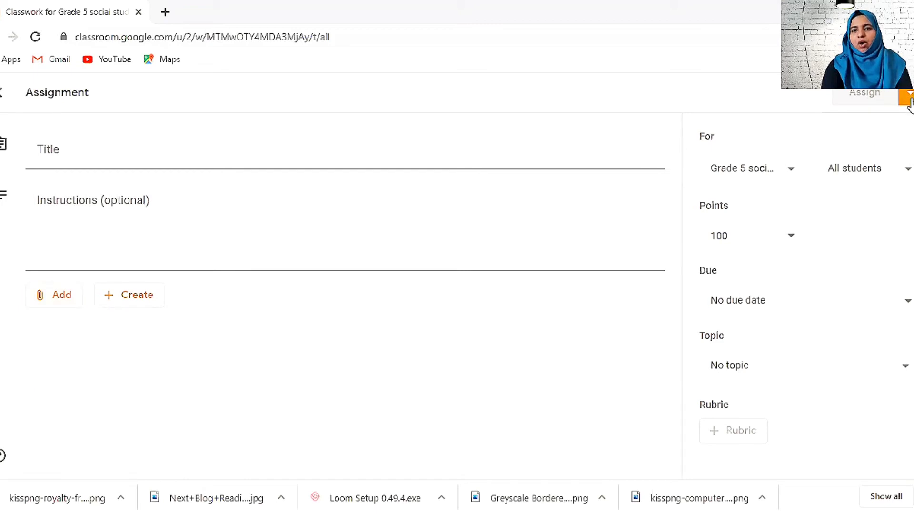
pyautogui.click(907, 96)
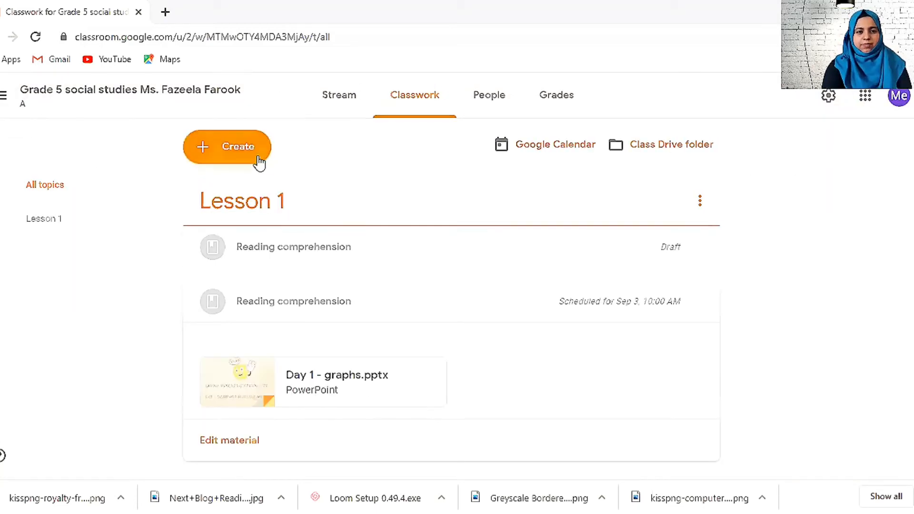
# - Try Reuse post with a Reading comprehension post, cancel it, and reopen the Create choices
pyautogui.click(226, 147)
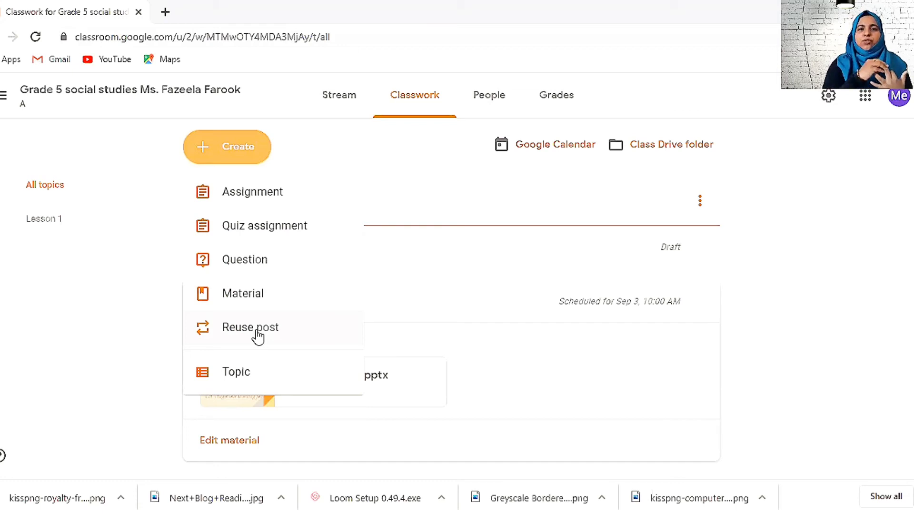
pyautogui.click(250, 327)
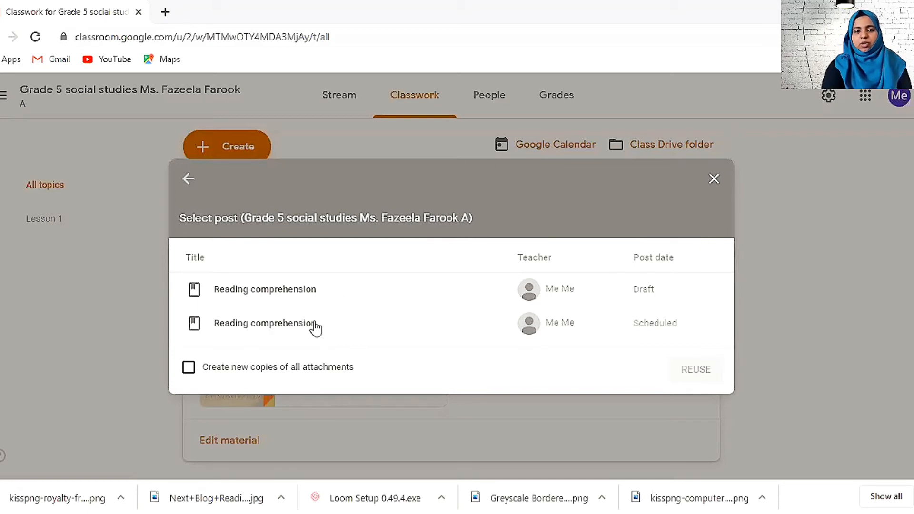
pyautogui.click(264, 322)
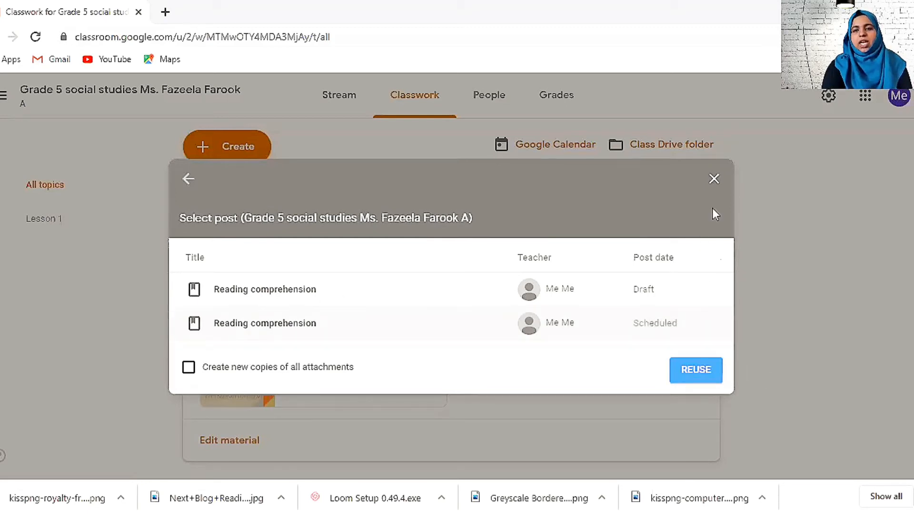
pyautogui.click(713, 179)
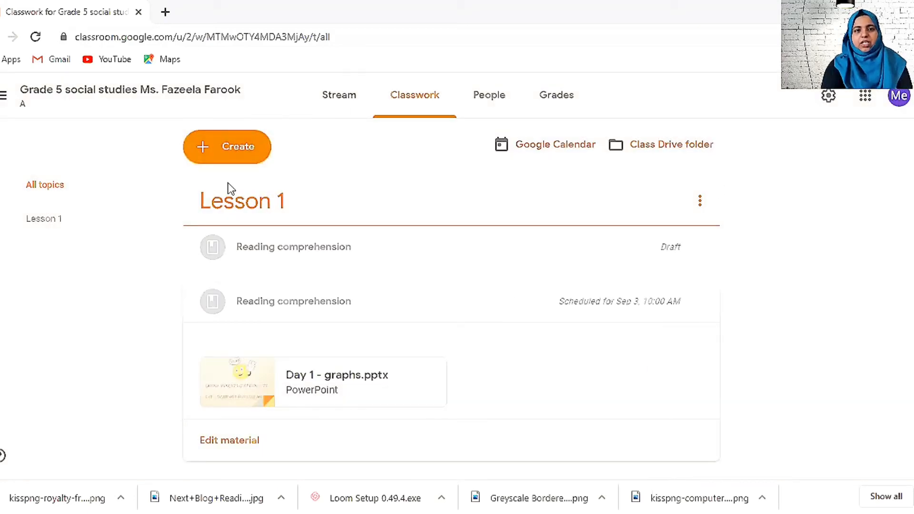
pyautogui.click(226, 146)
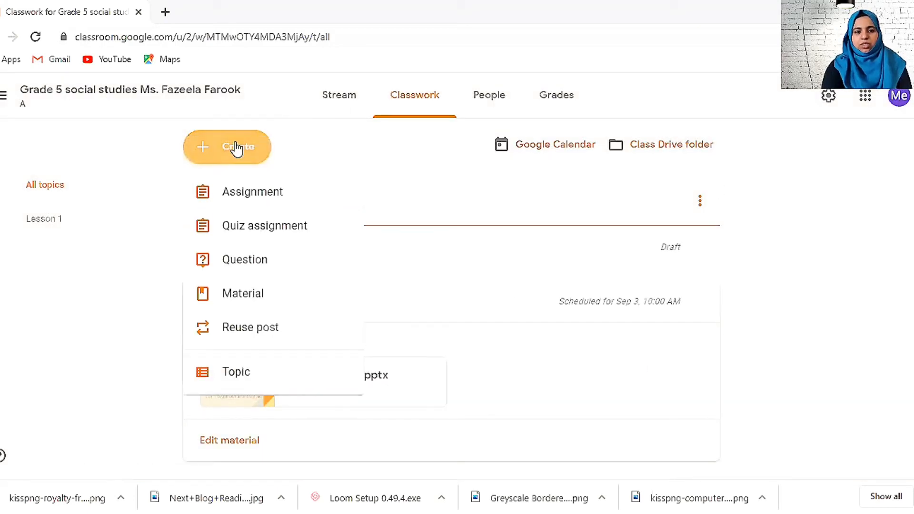
# - Create a topic named 'Lesson 2' from the Create menu so it appears above Lesson 1
pyautogui.click(236, 372)
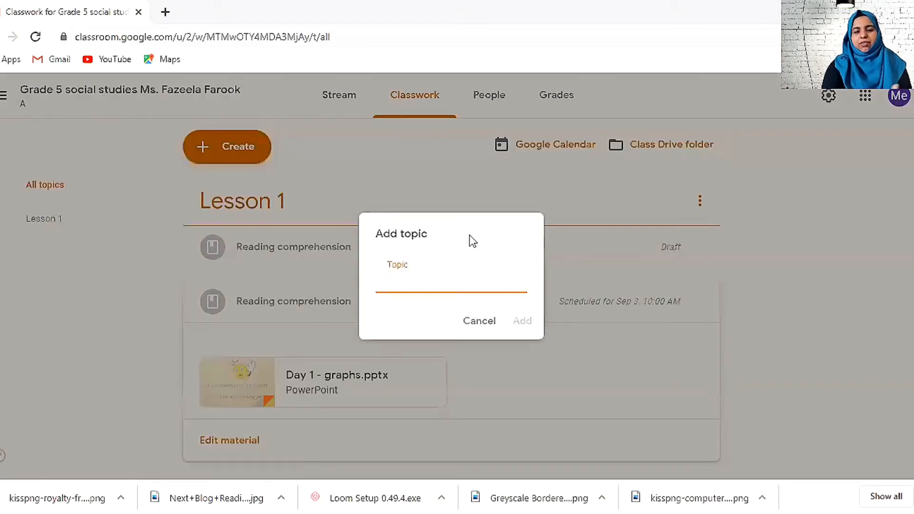
pyautogui.click(451, 280)
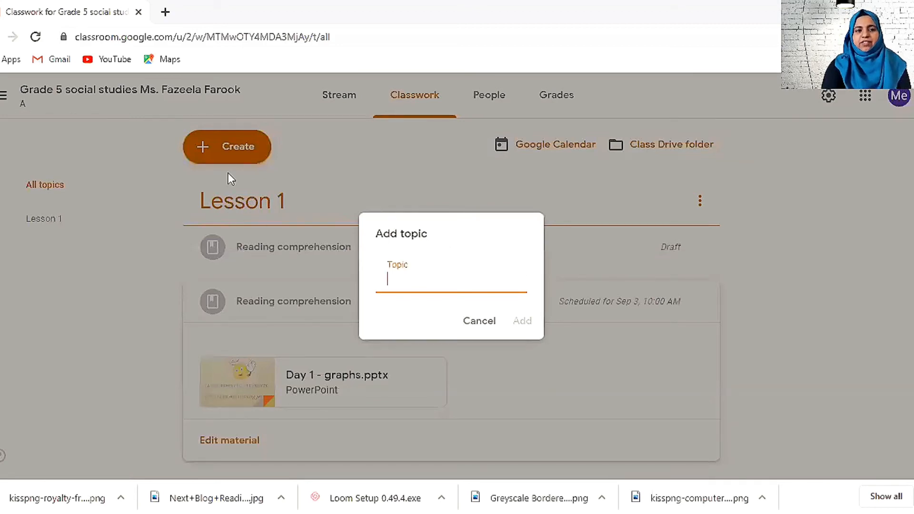
pyautogui.moveTo(564, 308)
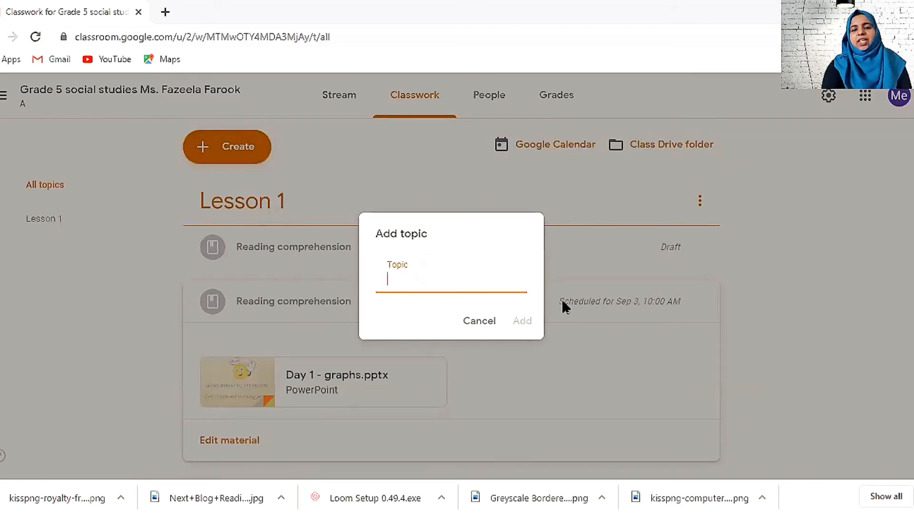
pyautogui.write('KL')
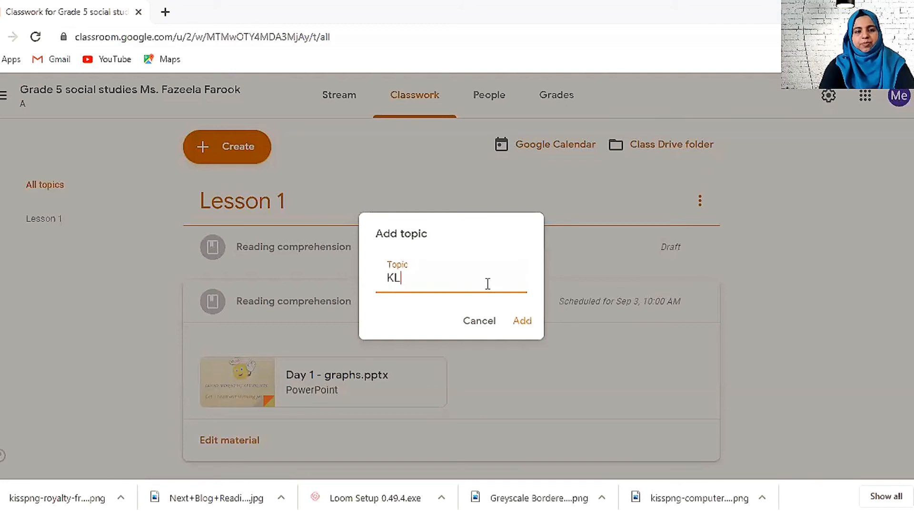
pyautogui.write('Lesson 2')
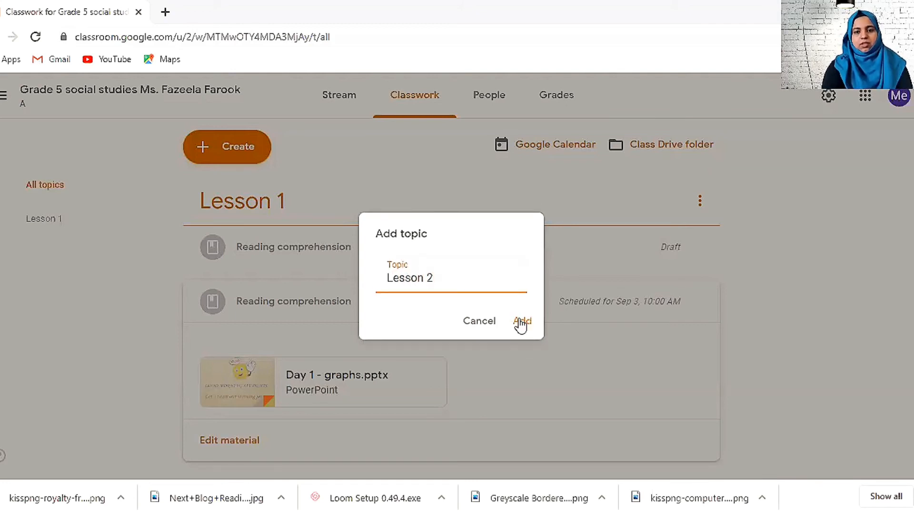
pyautogui.click(522, 321)
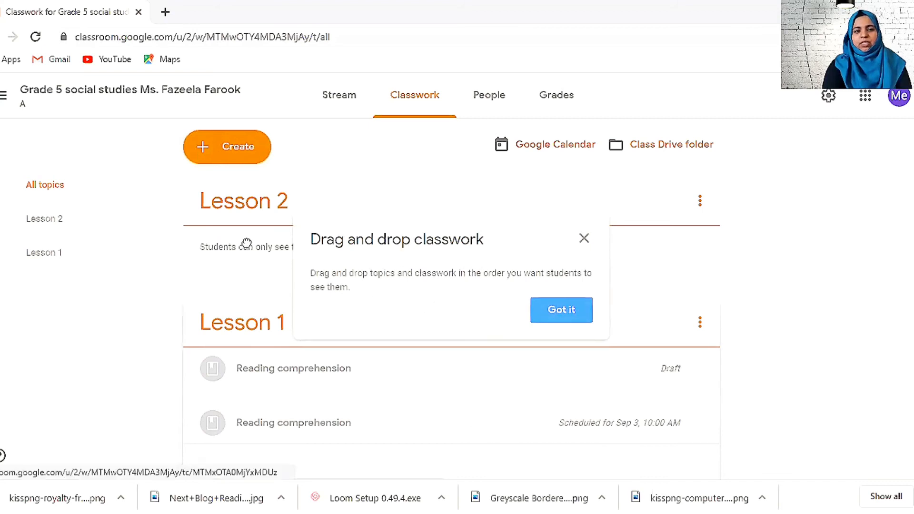
# - Try dragging Lesson 1 to reorder, accept the 'Got it' tip, and keep Lesson 2 above Lesson 1
pyautogui.moveTo(243, 201); pyautogui.dragTo(243, 324)
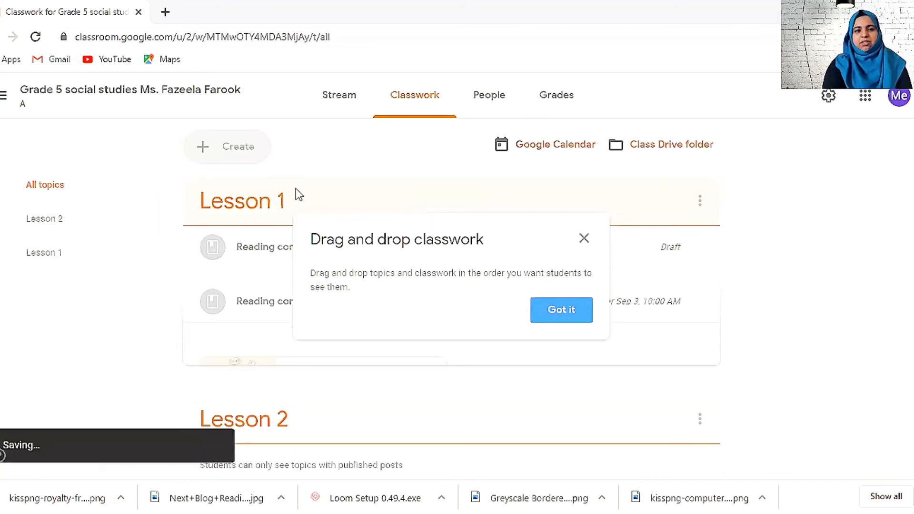
pyautogui.click(561, 309)
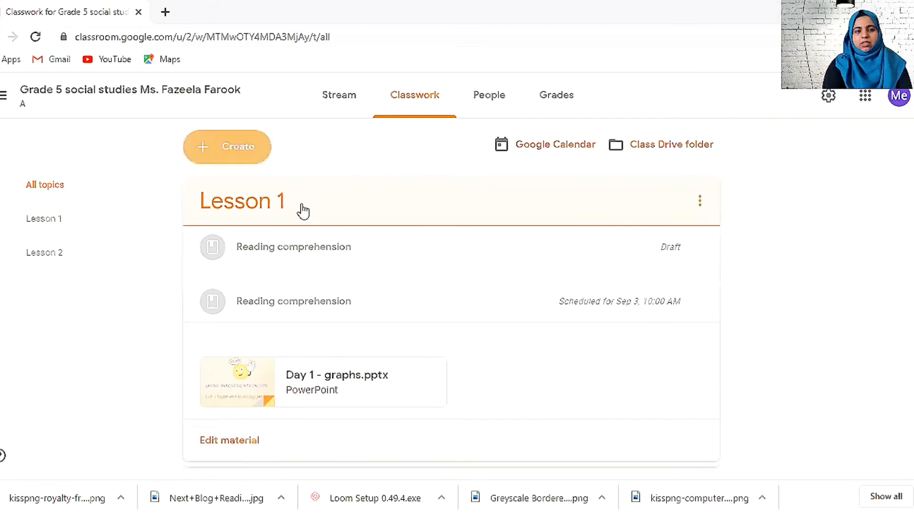
pyautogui.click(49, 252)
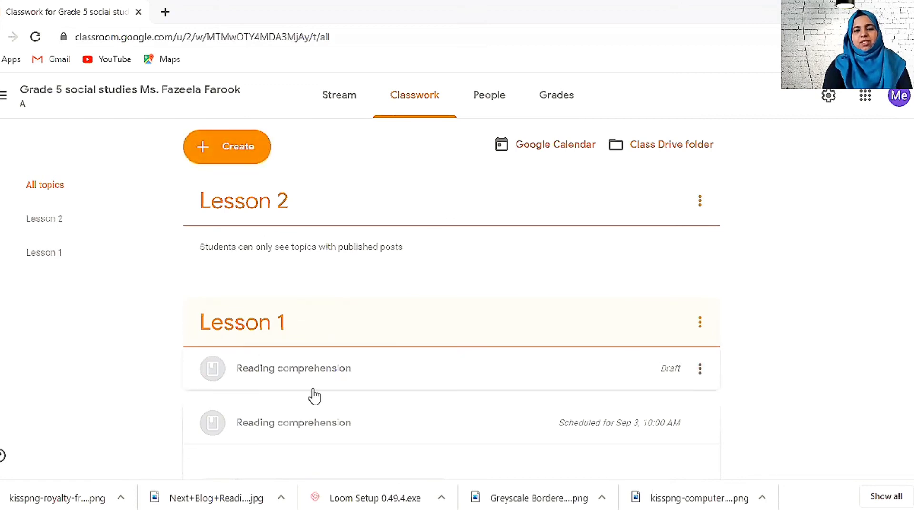
pyautogui.moveTo(350, 426)
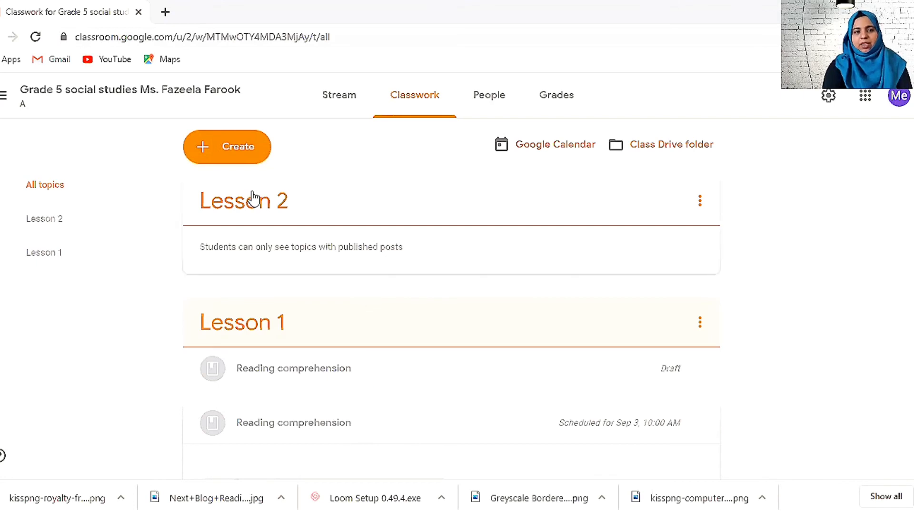
pyautogui.click(227, 146)
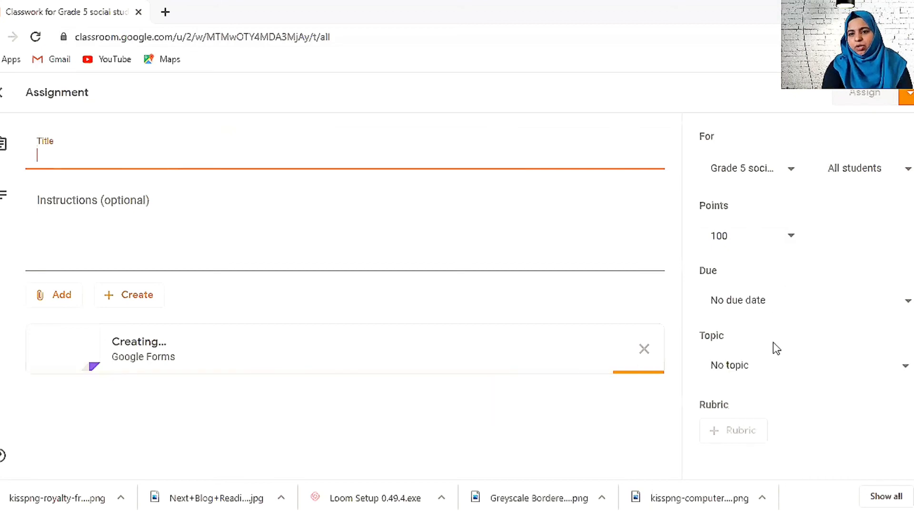
pyautogui.click(746, 365)
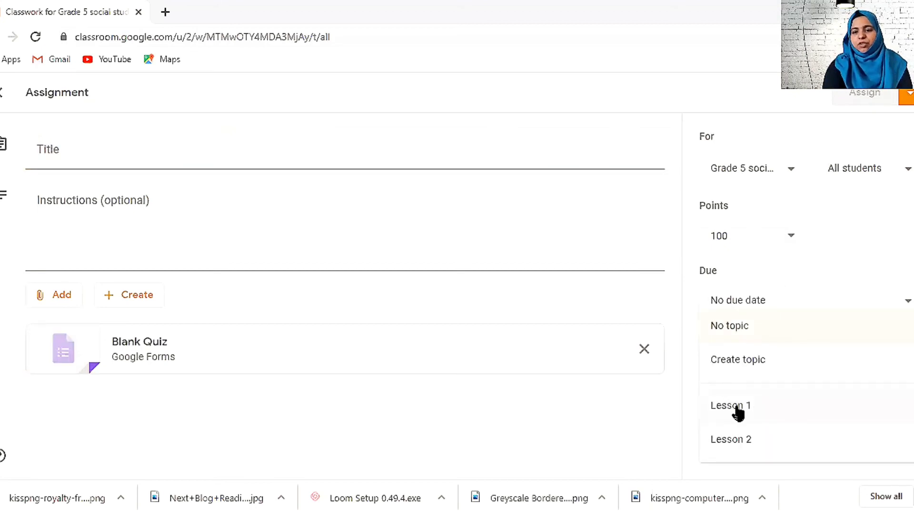
pyautogui.click(729, 405)
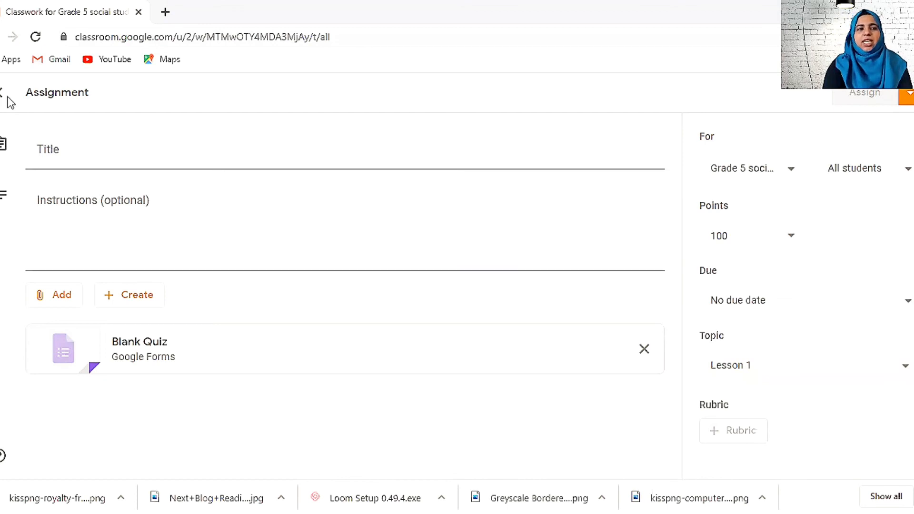
pyautogui.click(5, 91)
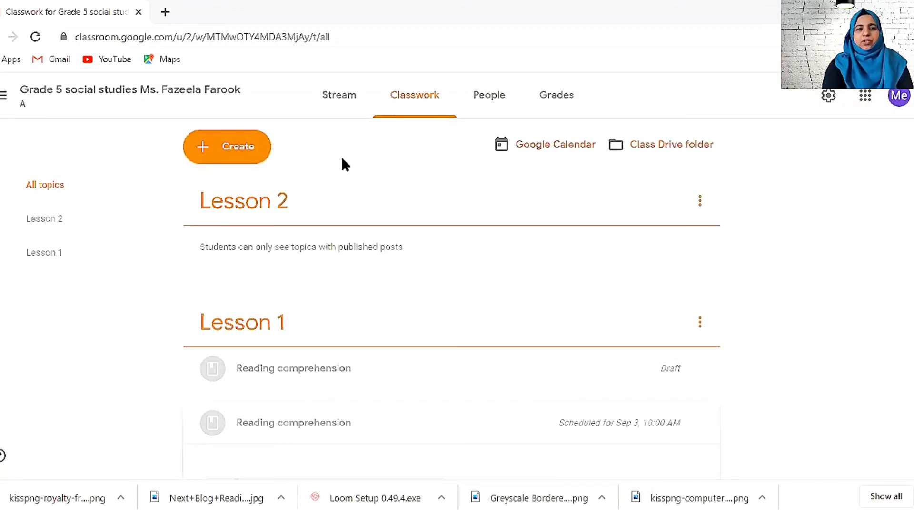
pyautogui.moveTo(404, 306)
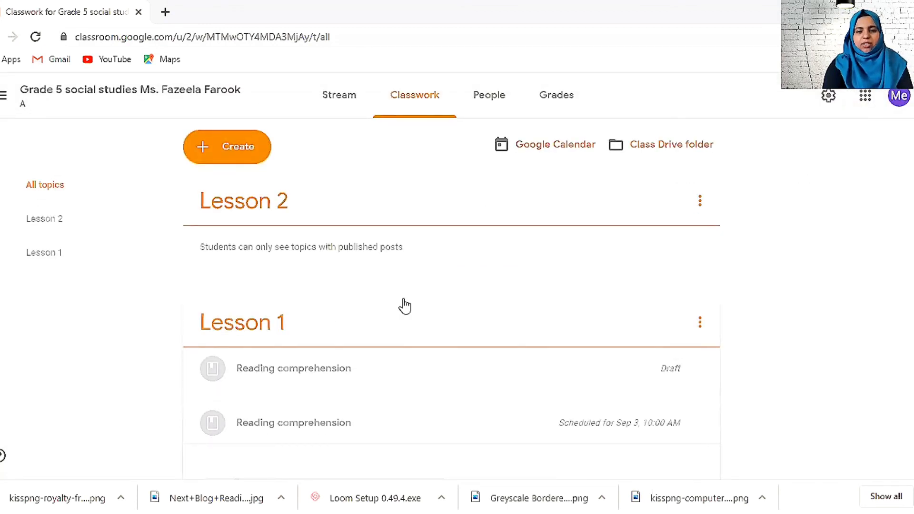